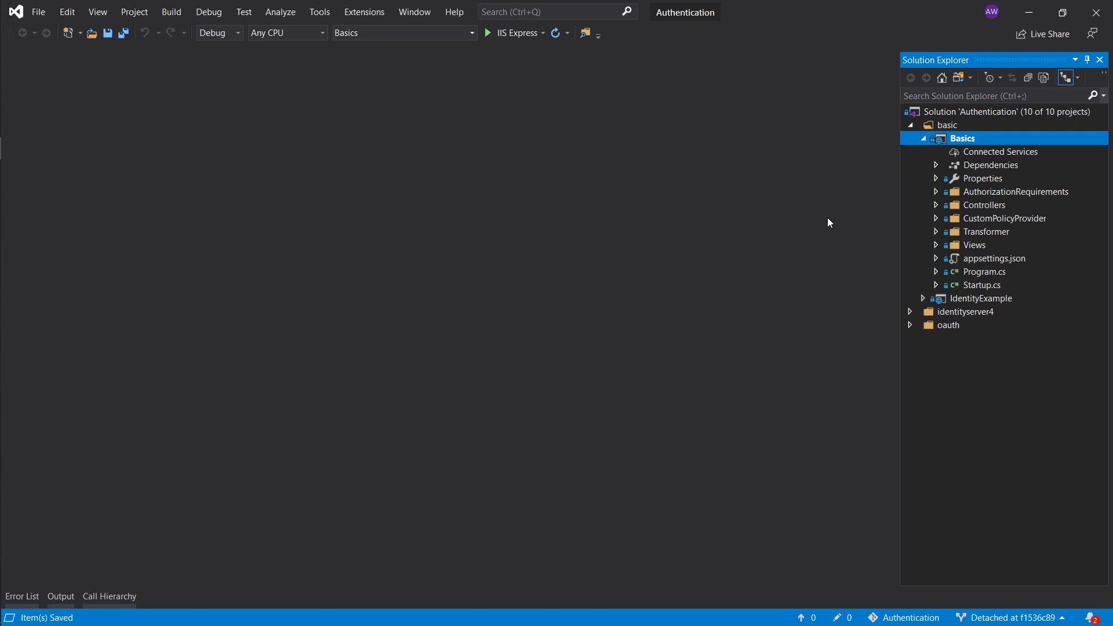
Expand Controllers, review HomeController.cs and close it again
{"action": "left_click", "coordinate": [937, 205]}
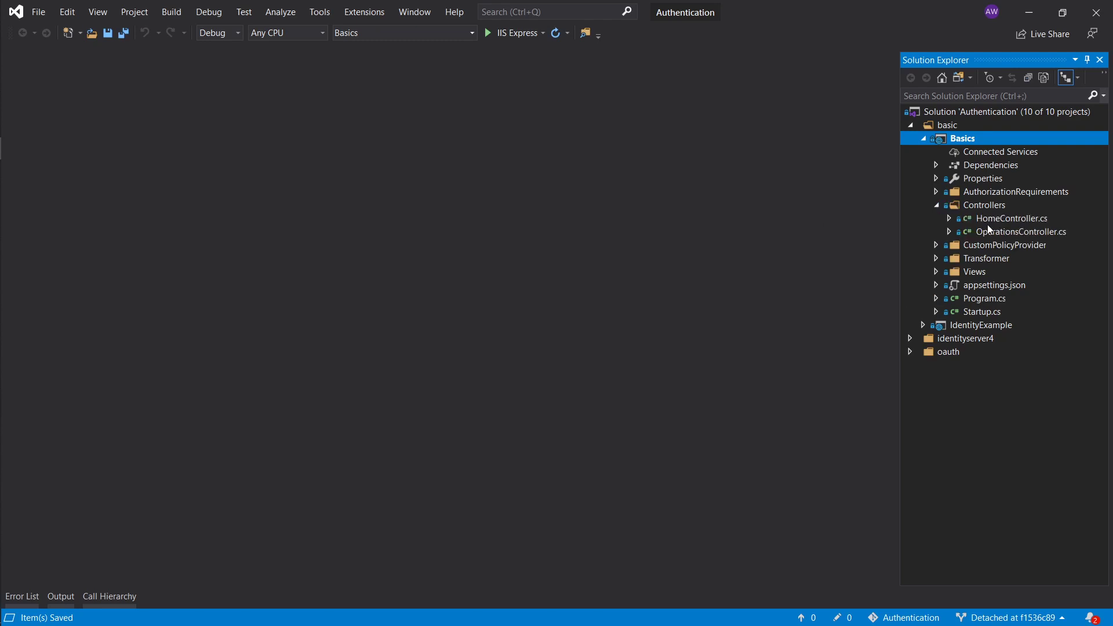
{"action": "double_click", "coordinate": [1011, 218]}
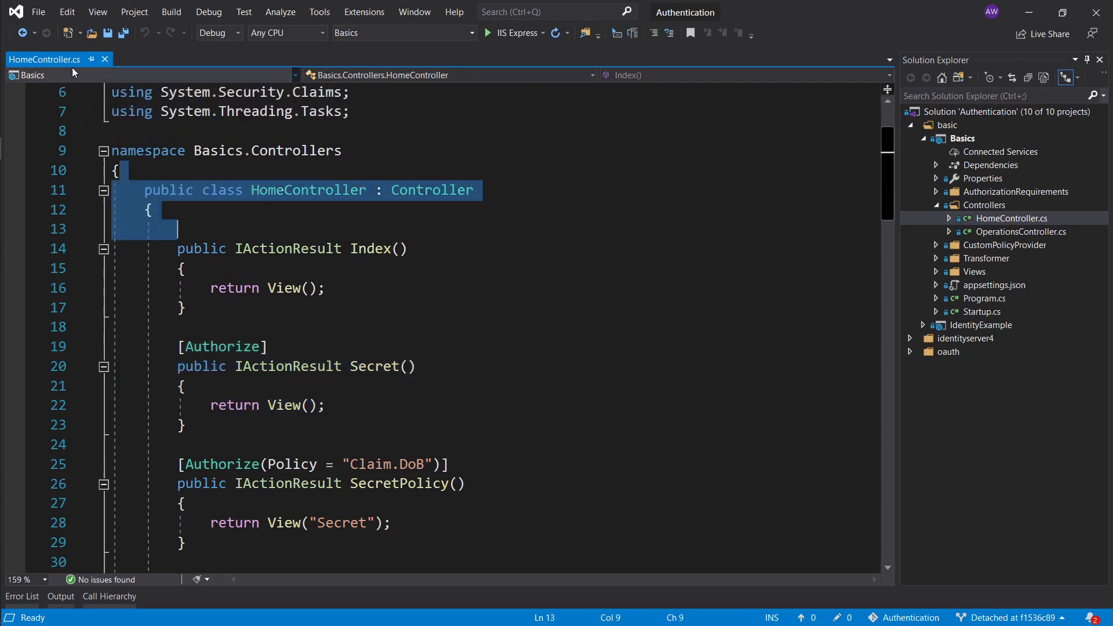
{"action": "left_click", "coordinate": [983, 312]}
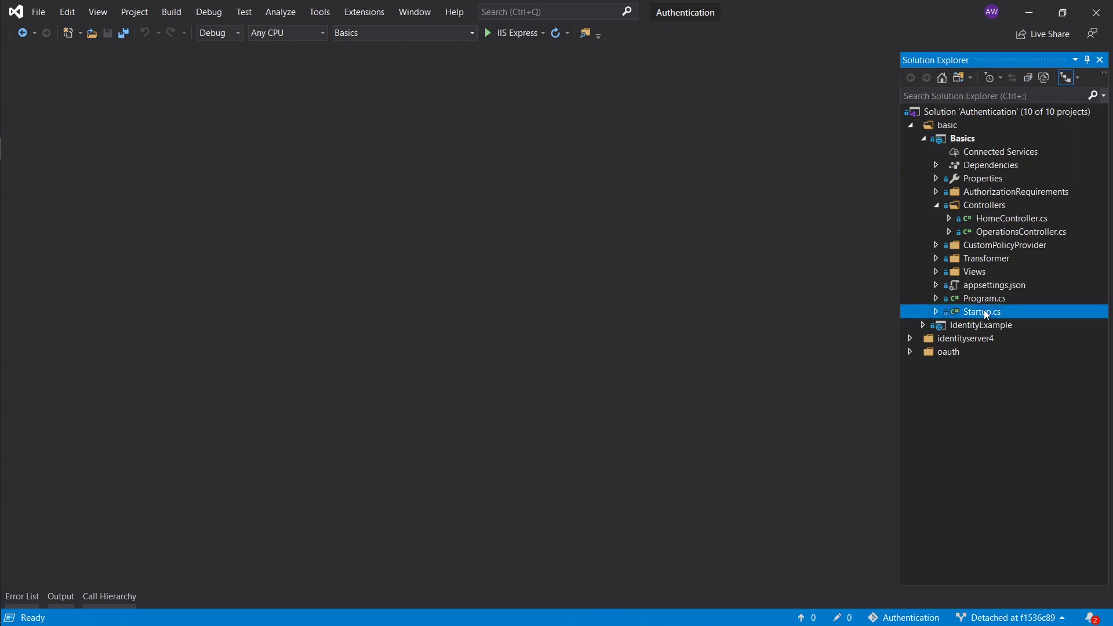
In Startup.cs ConfigureServices, register Razor Pages with services.AddRazorPages()
{"action": "double_click", "coordinate": [983, 312]}
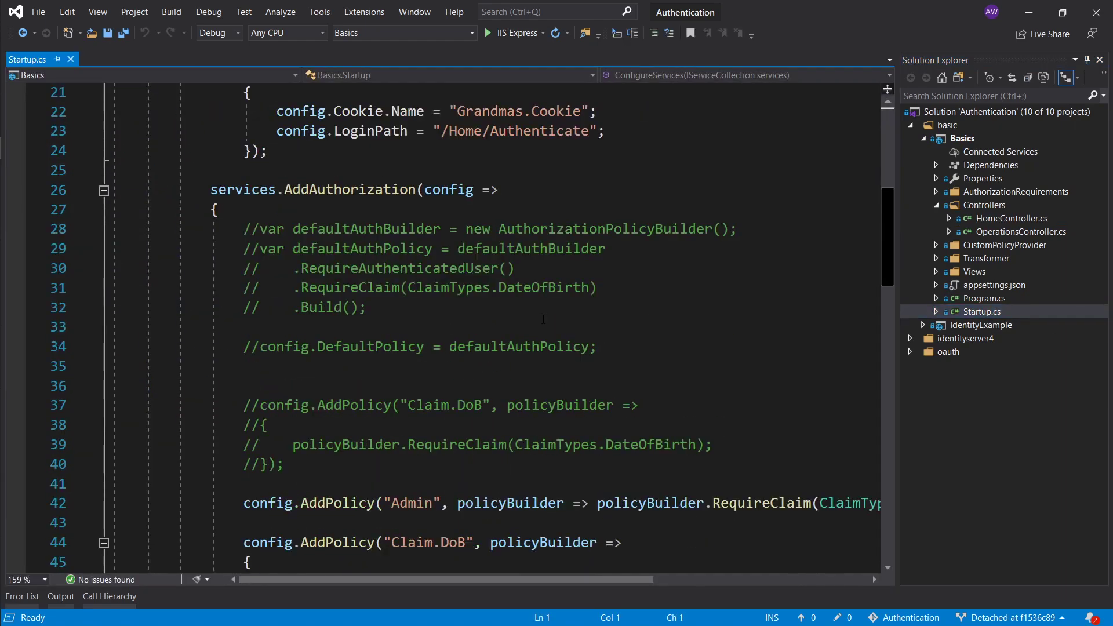
{"action": "scroll", "scroll_direction": "down", "scroll_amount": 3}
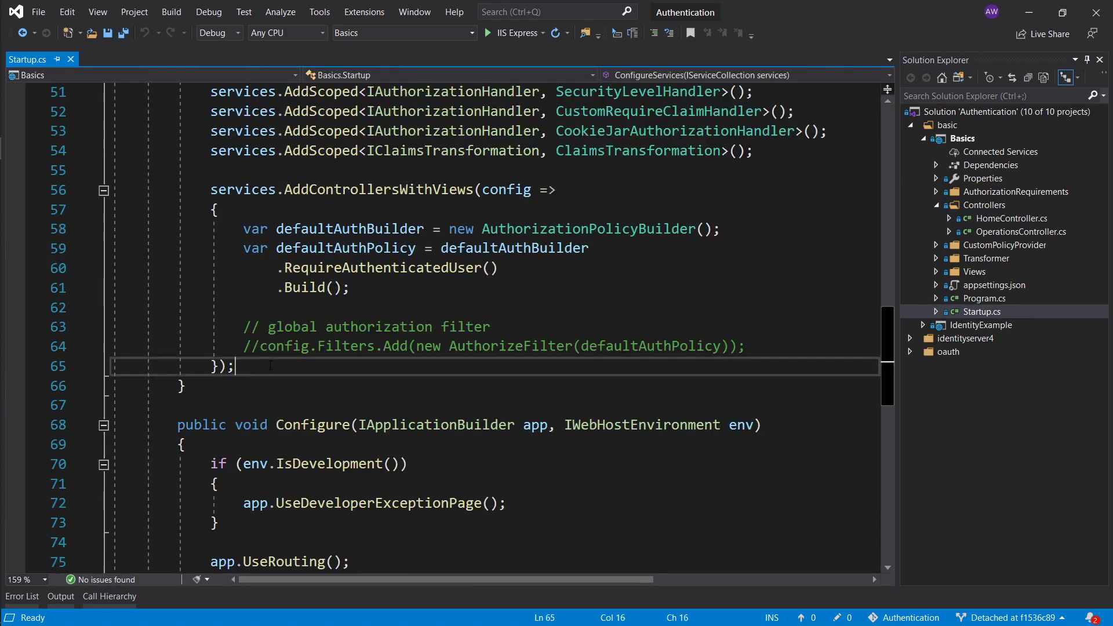
{"action": "type", "text": "services."}
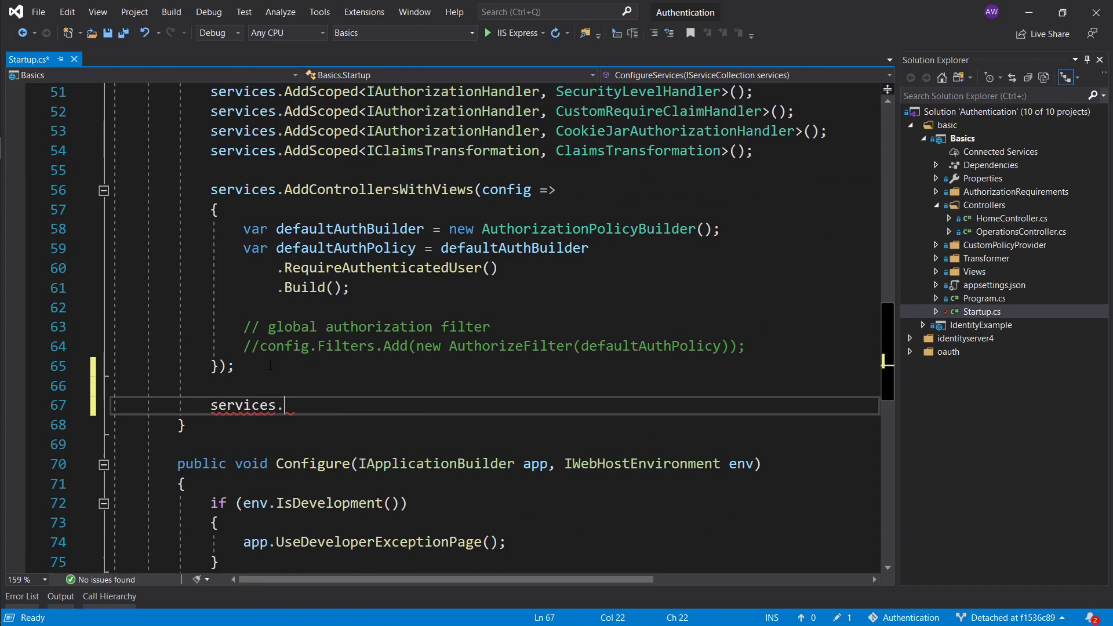
{"action": "type", "text": "AddRazorPages#"}
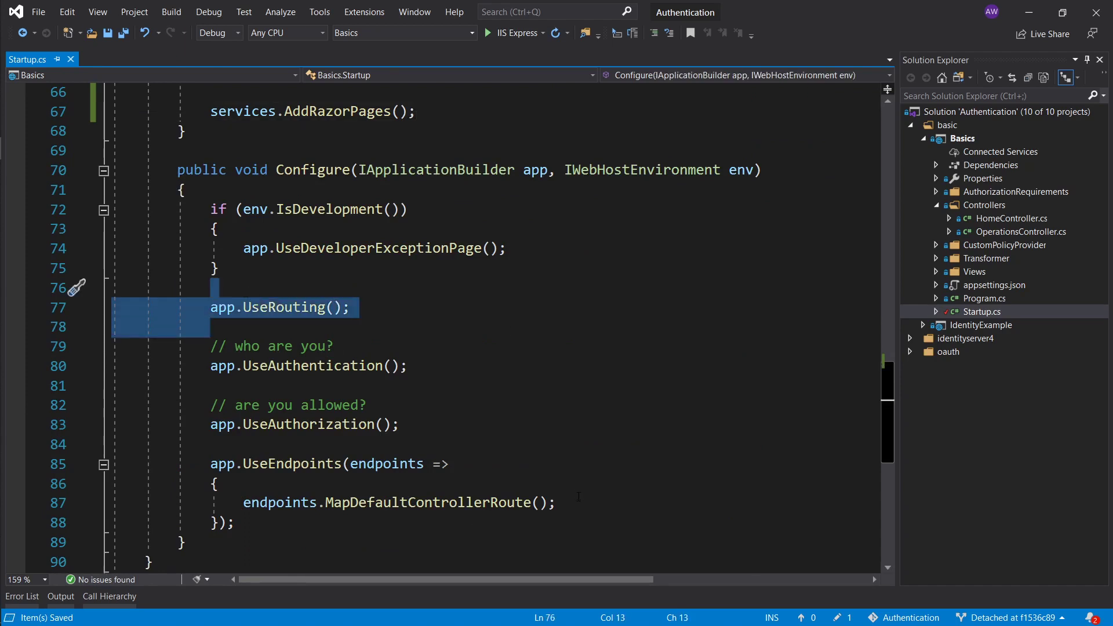
Map Razor Pages endpoints with endpoints.MapRazorPages() inside UseEndpoints
{"action": "type", "text": "en"}
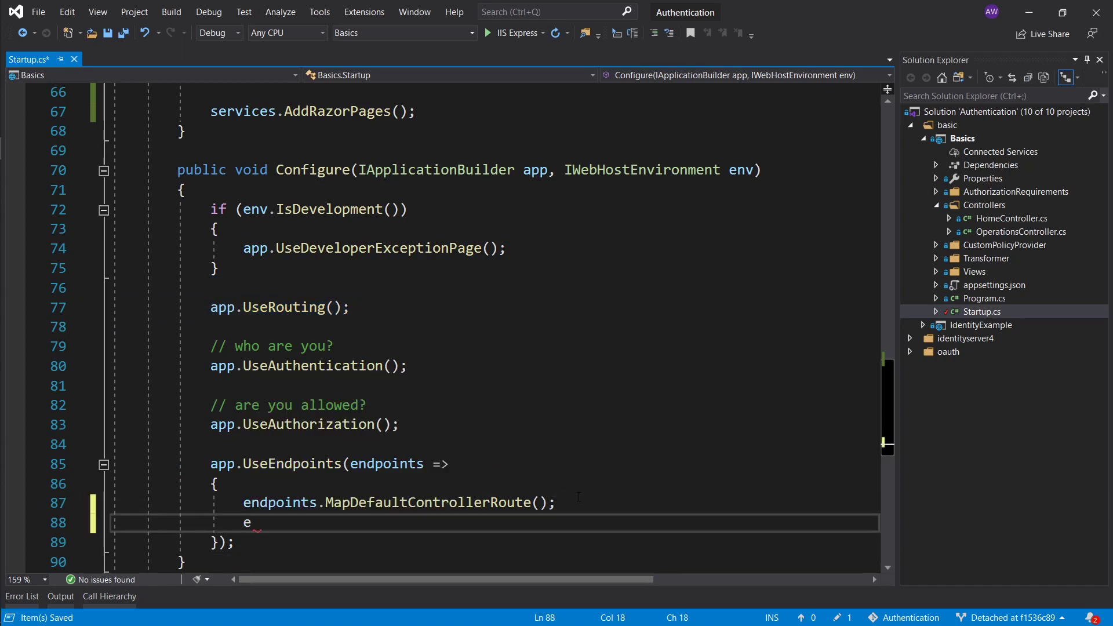
{"action": "type", "text": "ndpoints.Ma"}
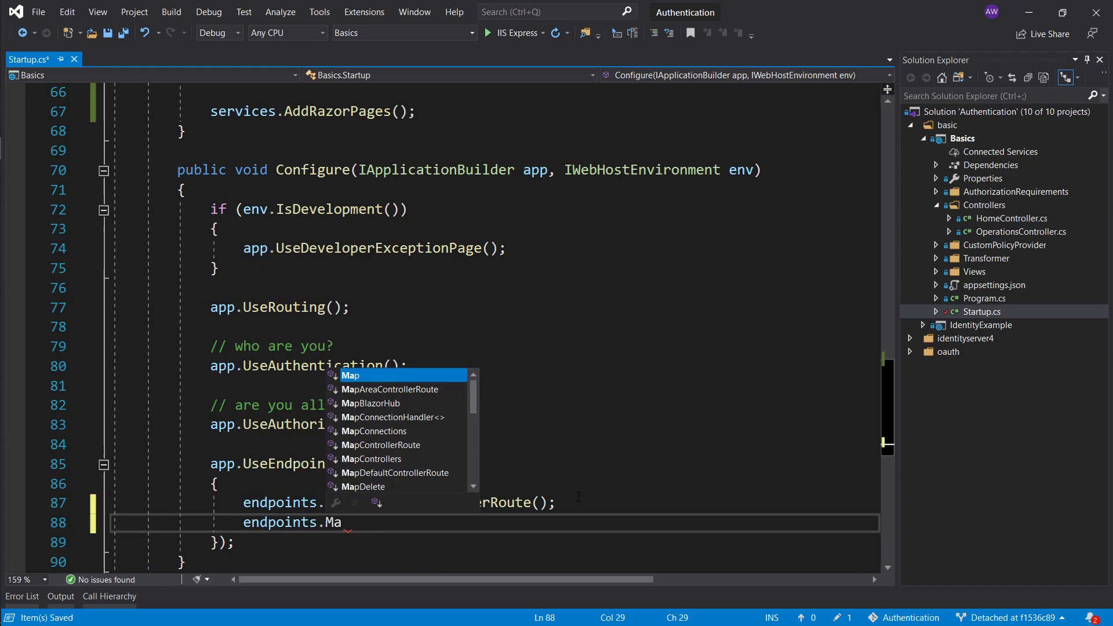
{"action": "type", "text": "RazorPages"}
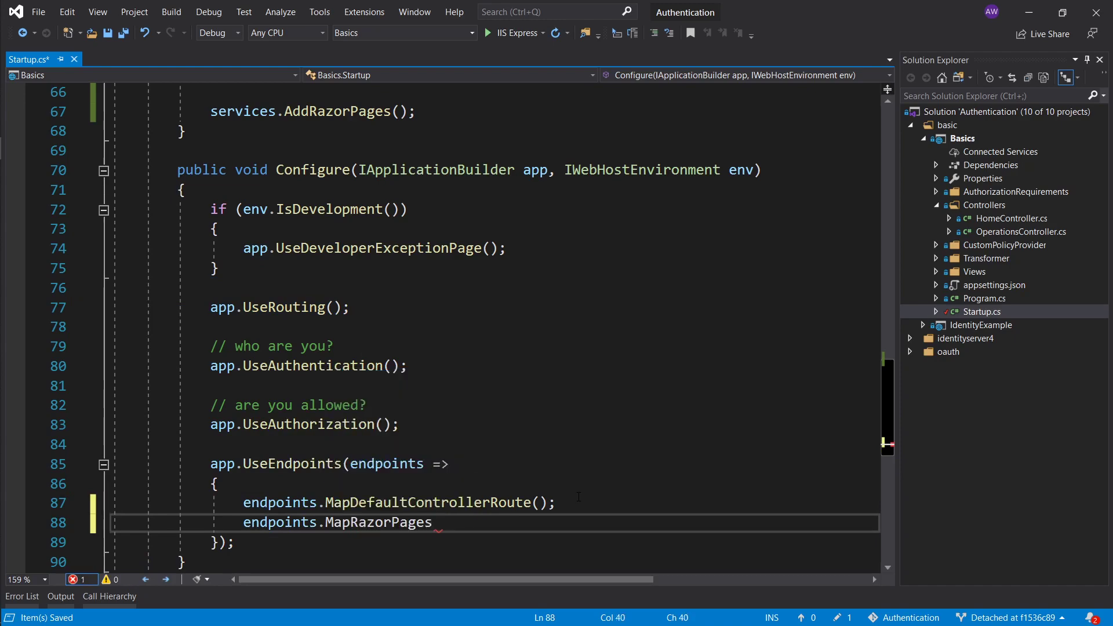
{"action": "type", "text": "();"}
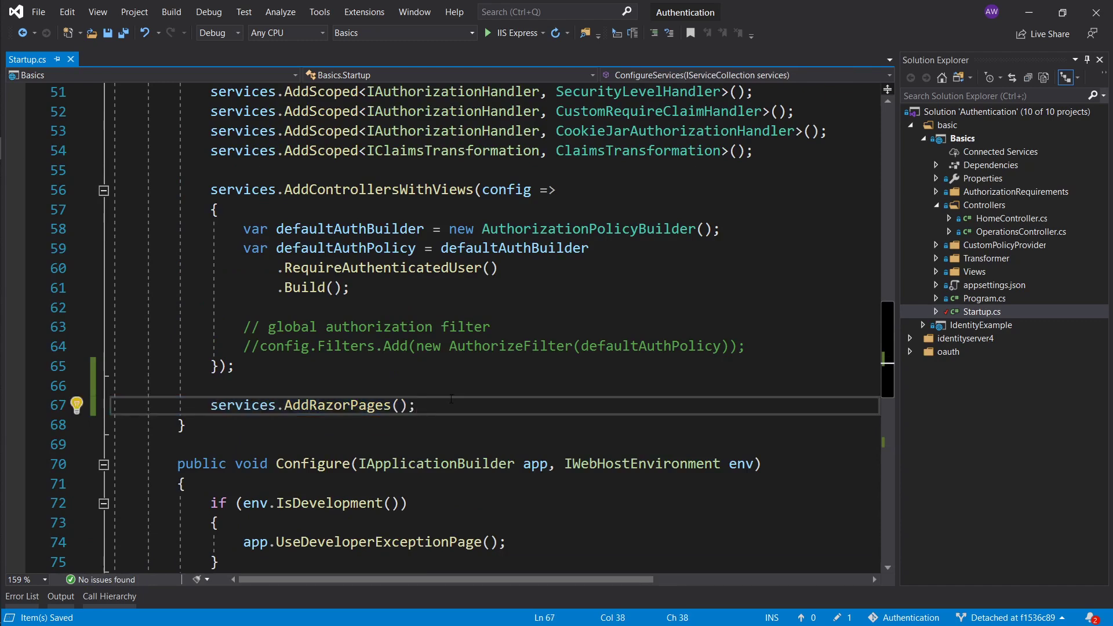
Create a Pages/Razor folder in the Basics project and select the new Razor folder
{"action": "left_click", "coordinate": [962, 138]}
{"action": "type", "text": "Pages/"}
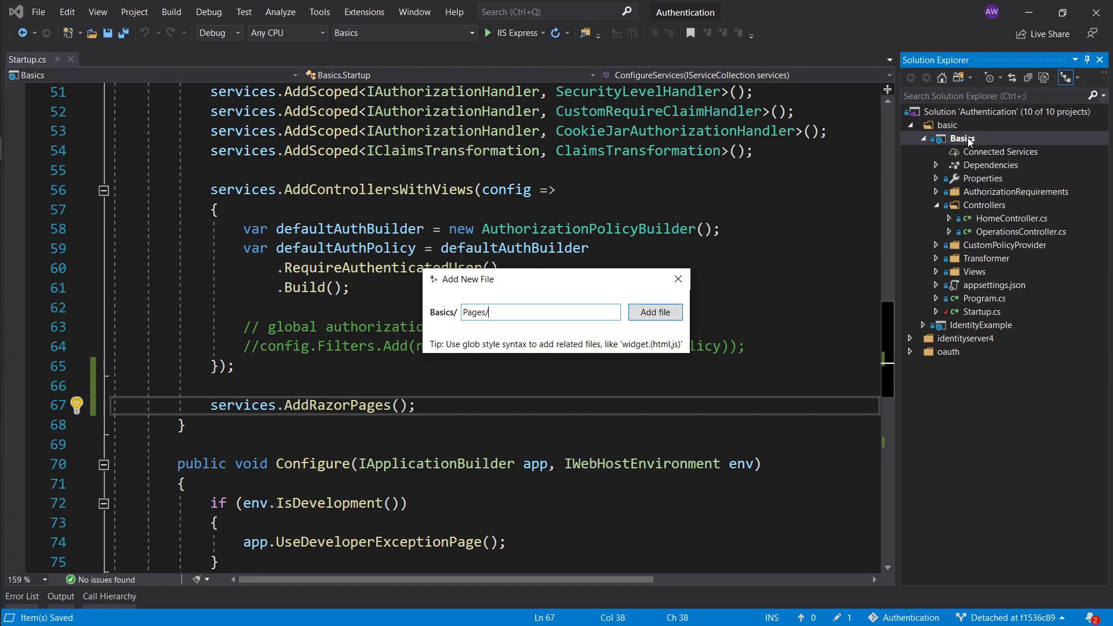
{"action": "type", "text": "Razor"}
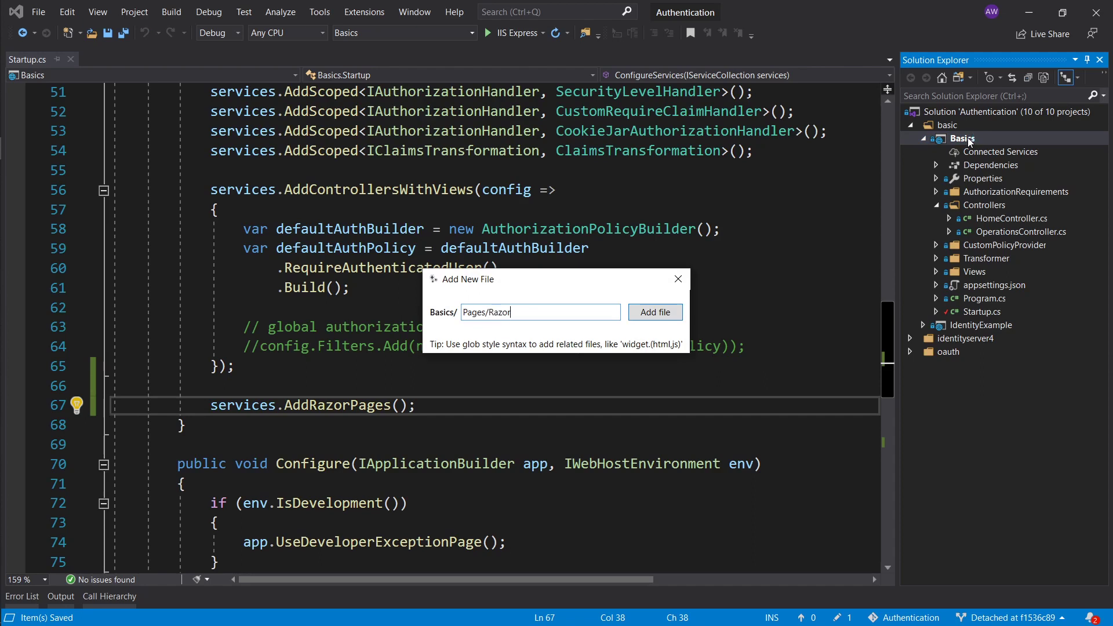
{"action": "type", "text": "z"}
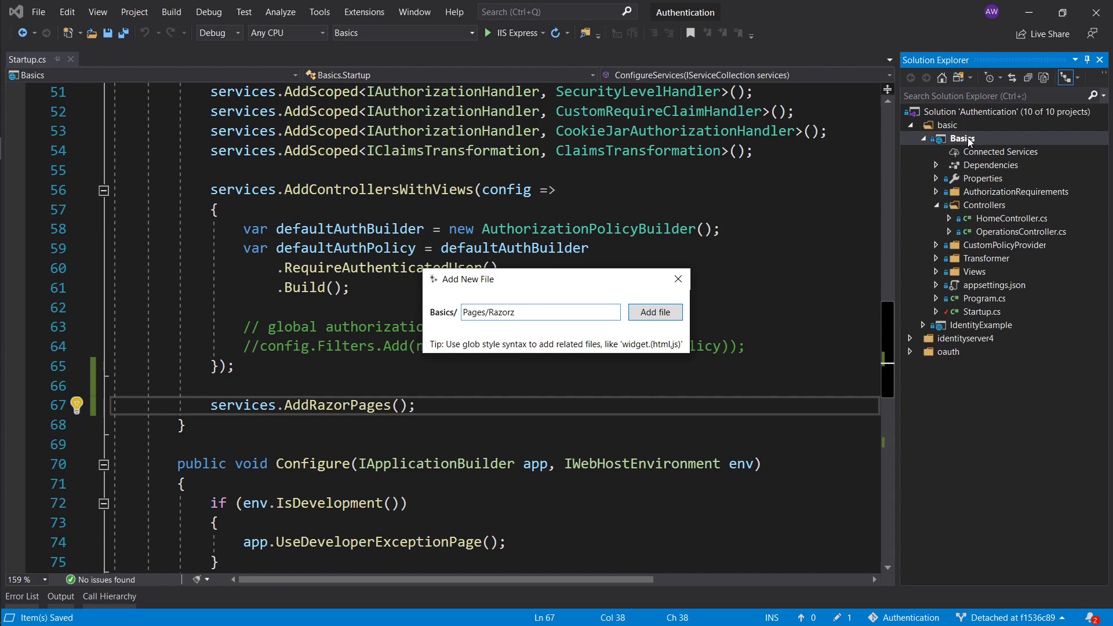
{"action": "left_click", "coordinate": [654, 312]}
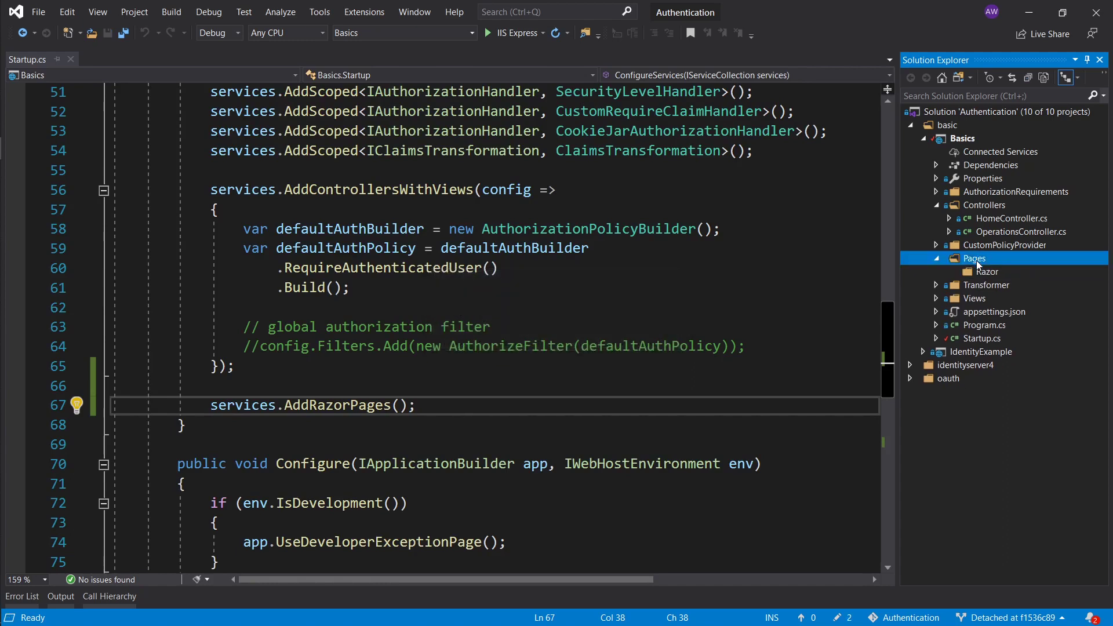
{"action": "left_click", "coordinate": [987, 272]}
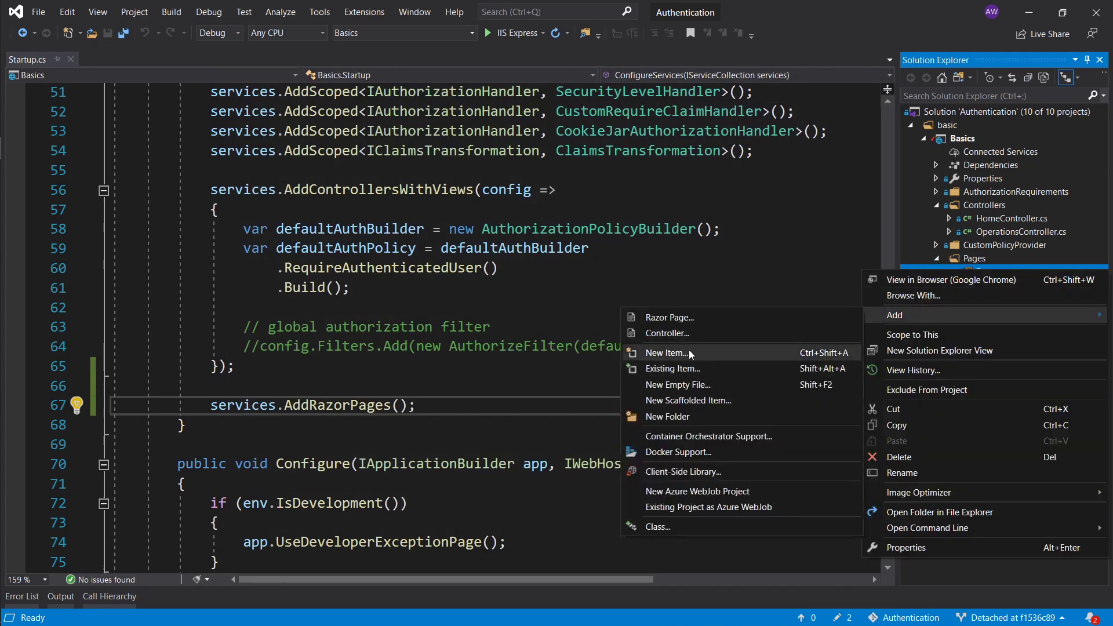
{"action": "mouse_move", "coordinate": [668, 317]}
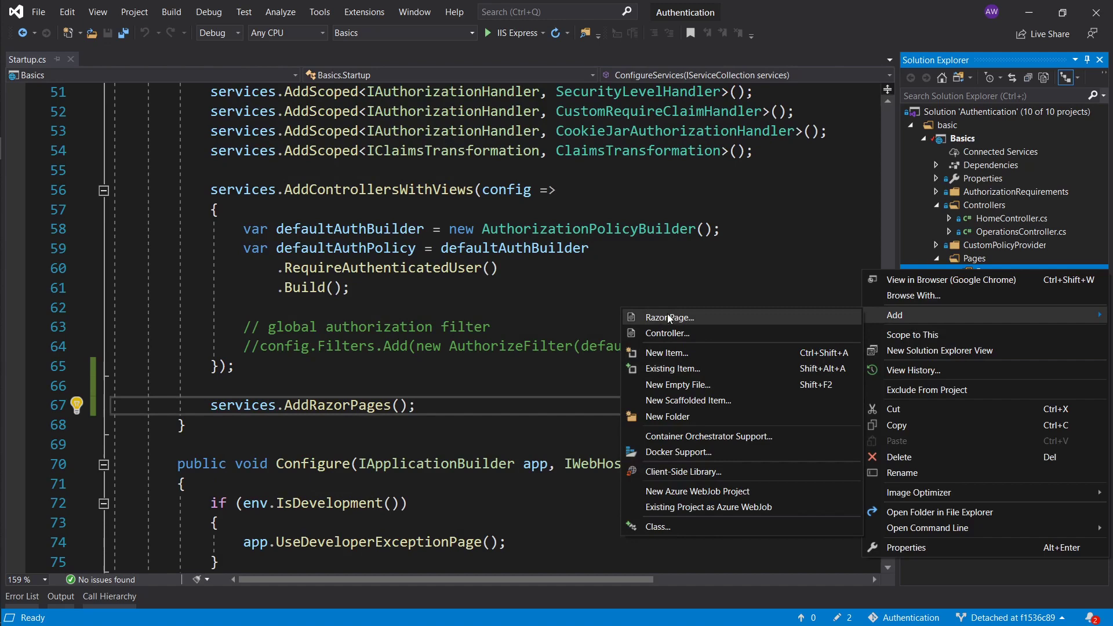
{"action": "mouse_move", "coordinate": [667, 353]}
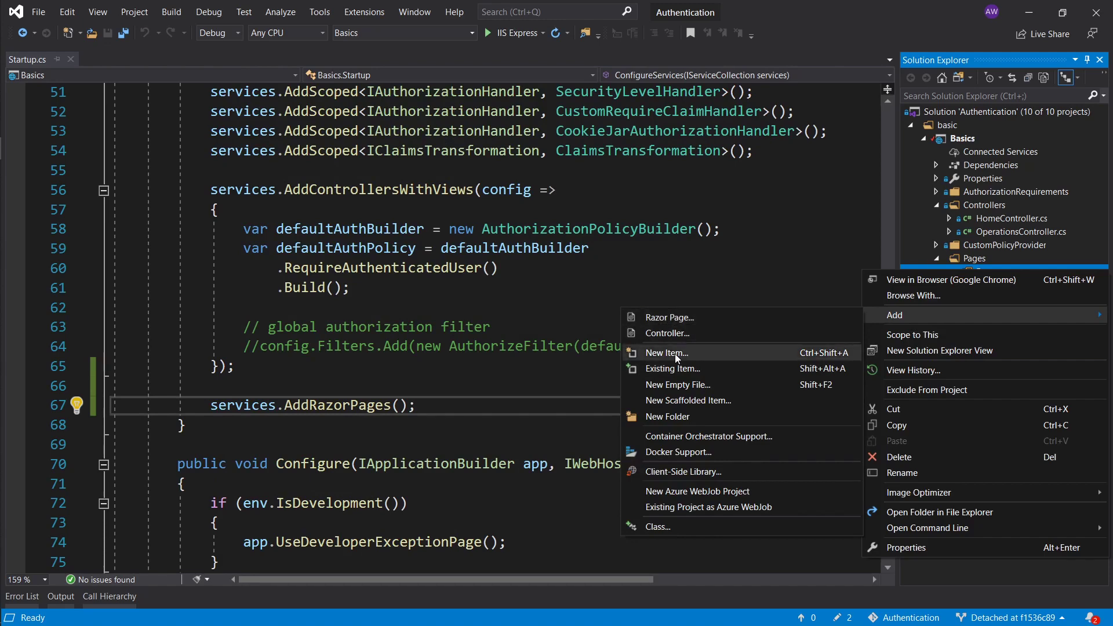
Add an Index.cshtml Razor Page in the Razor folder with an 'Index page, no auth' heading
{"action": "left_click", "coordinate": [666, 352]}
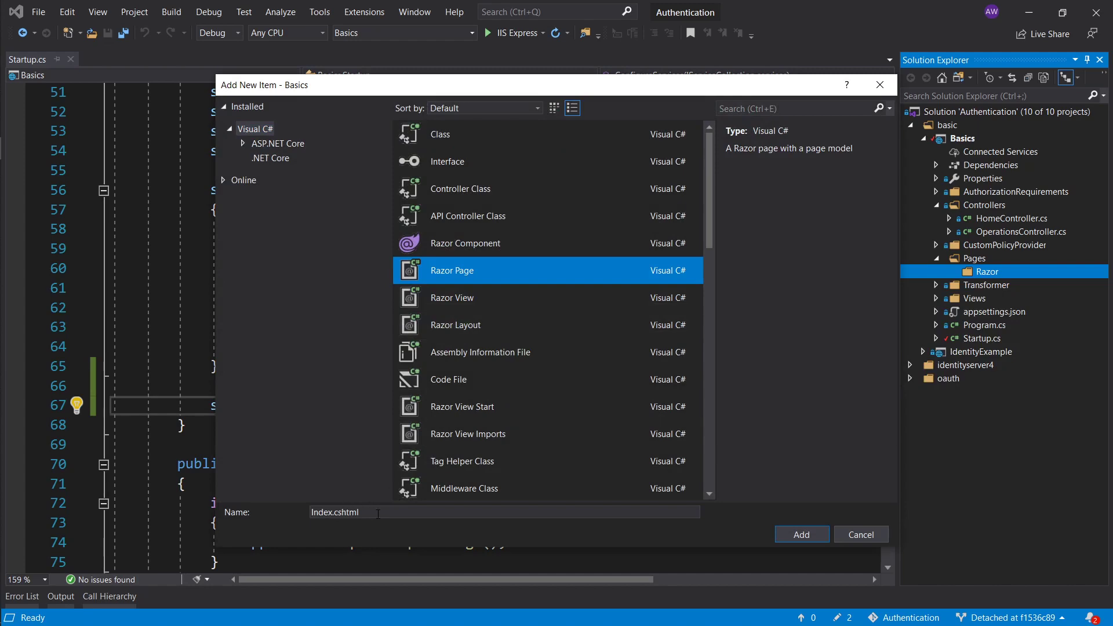
{"action": "left_click", "coordinate": [859, 533]}
{"action": "type", "text": "<h1>Index page</h1>"}
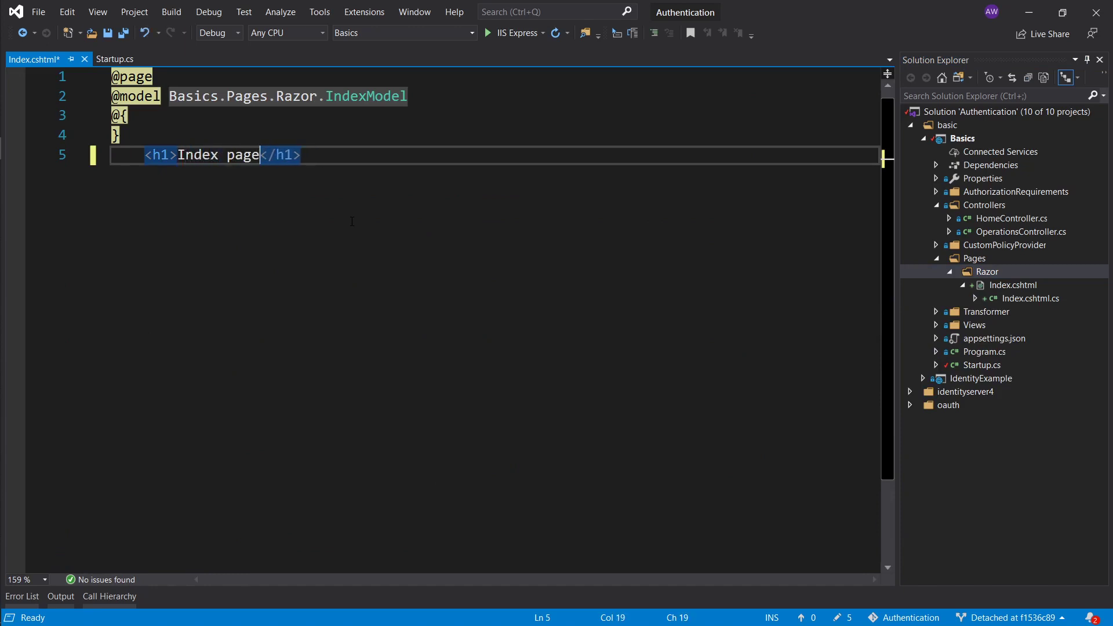
{"action": "type", "text": ", no auth"}
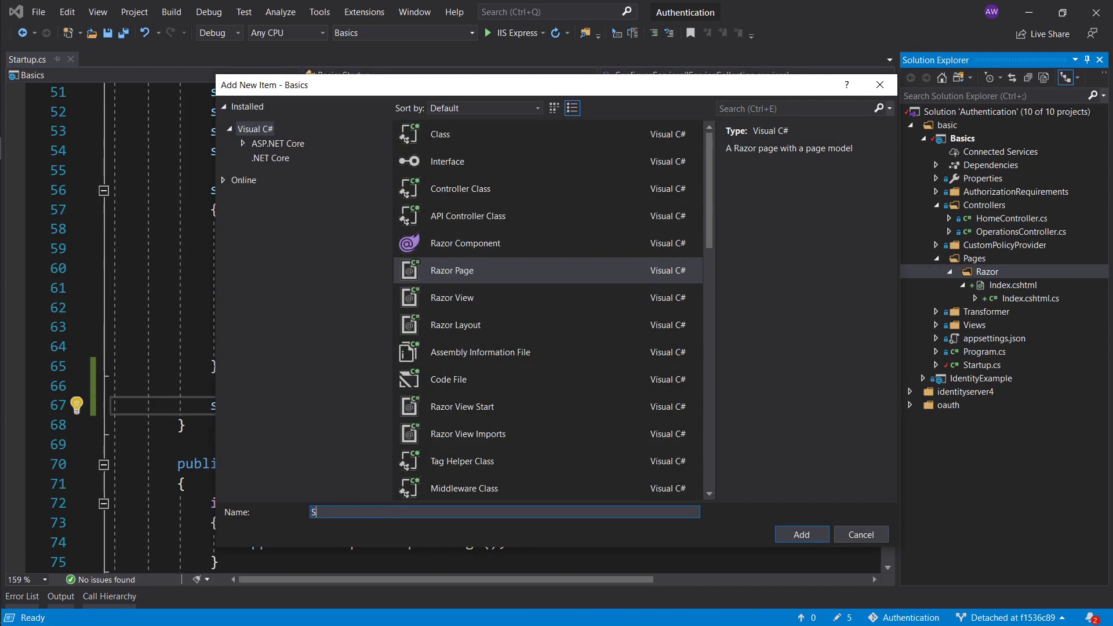
Add a Secured.cshtml Razor Page headed 'Secured page.' and close it back to Startup.cs
{"action": "left_click", "coordinate": [860, 534]}
{"action": "type", "text": "<h1></h1>"}
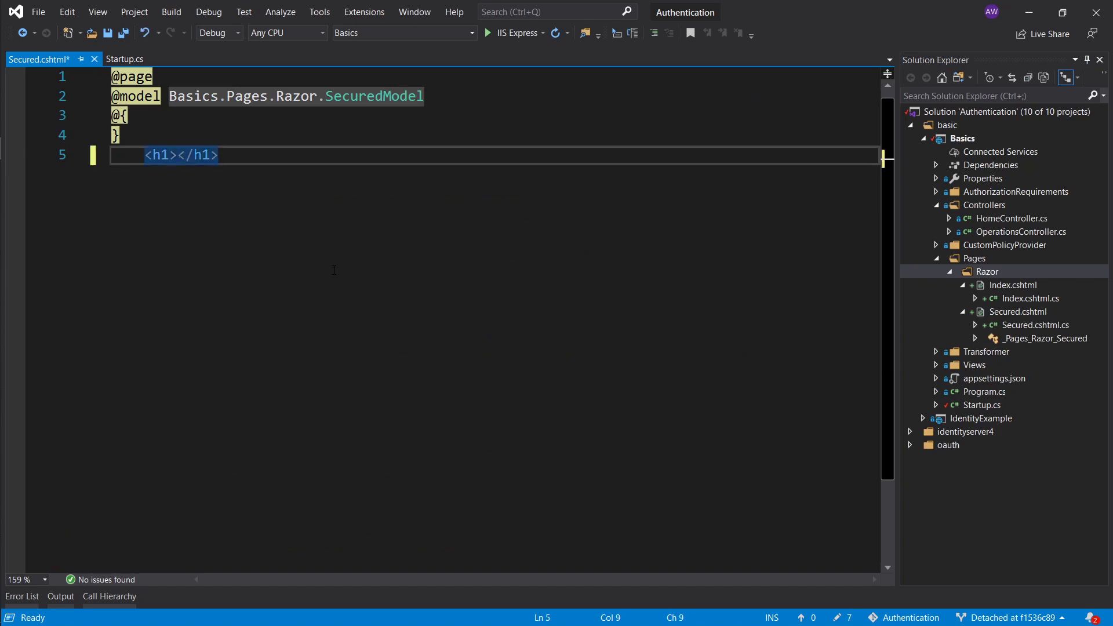
{"action": "left_click", "coordinate": [176, 155]}
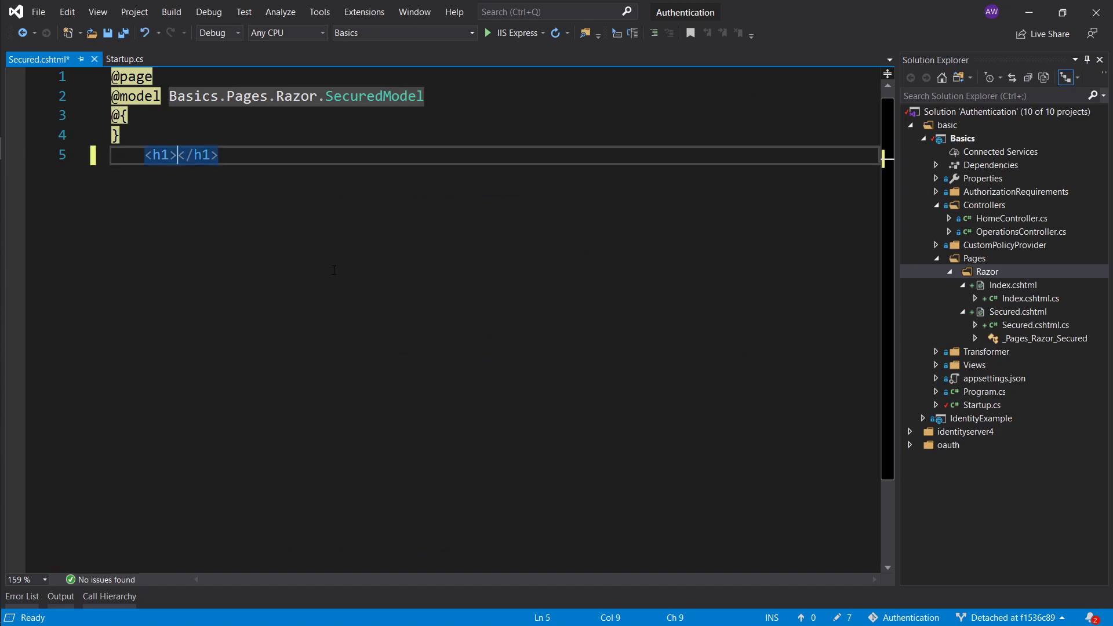
{"action": "type", "text": "Secured page."}
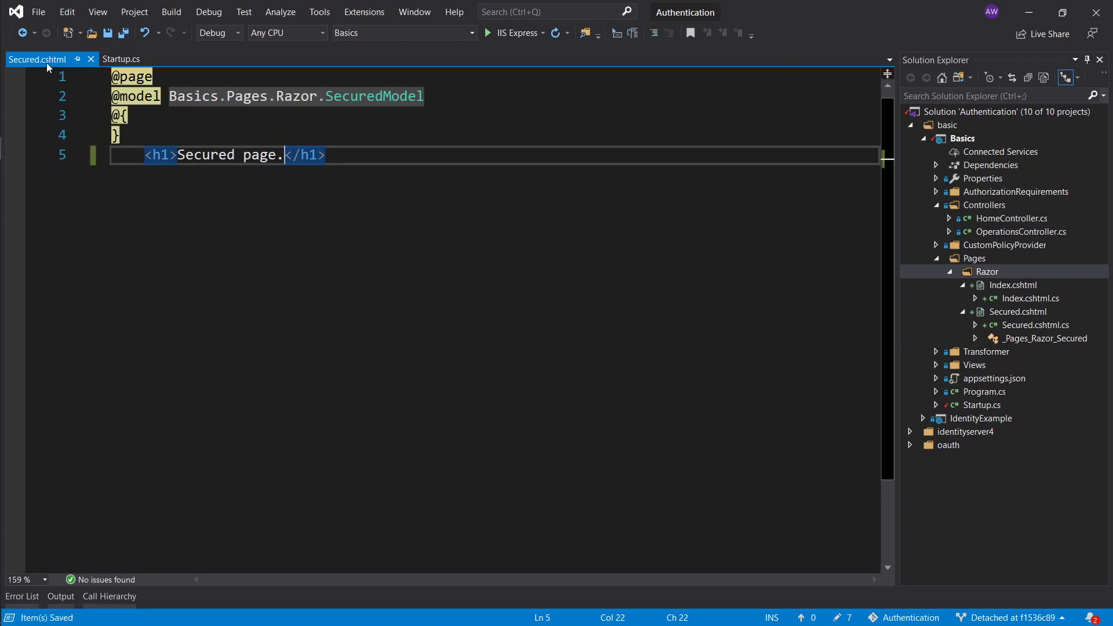
{"action": "left_click", "coordinate": [121, 59]}
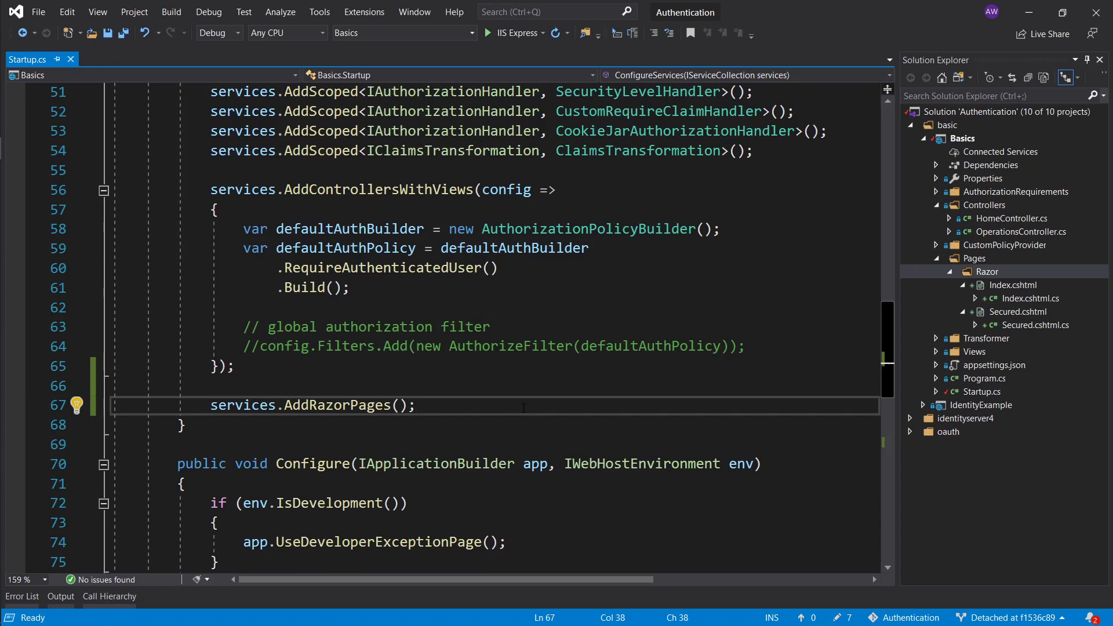
Add AddRazorPagesOptions with a config lambda reaching config.Conventions
{"action": "type", "text": ".;"}
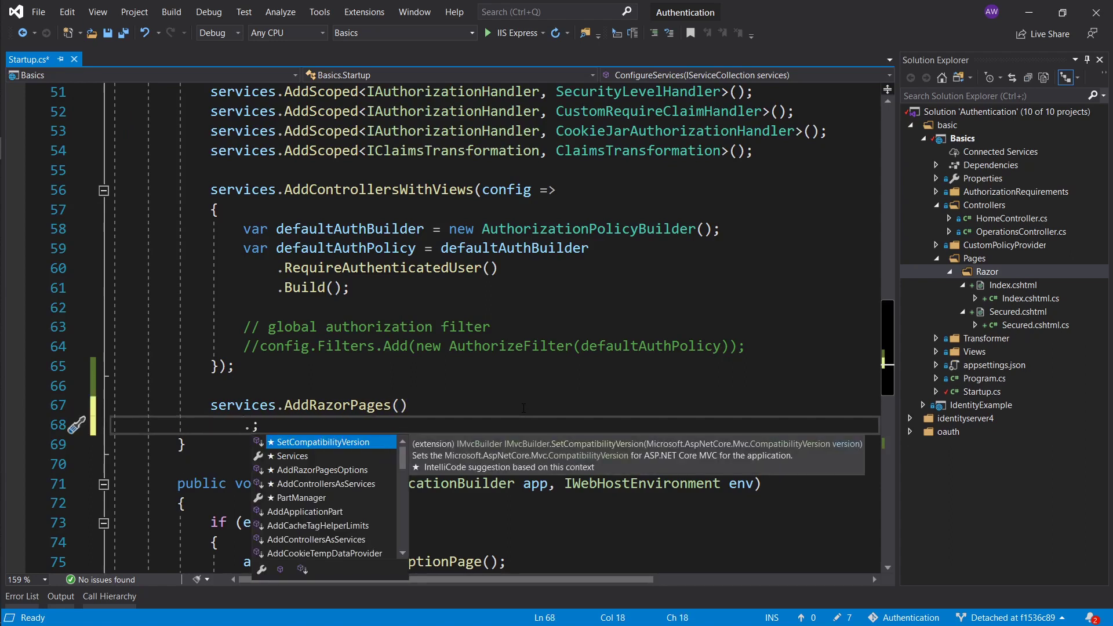
{"action": "type", "text": ".Add"}
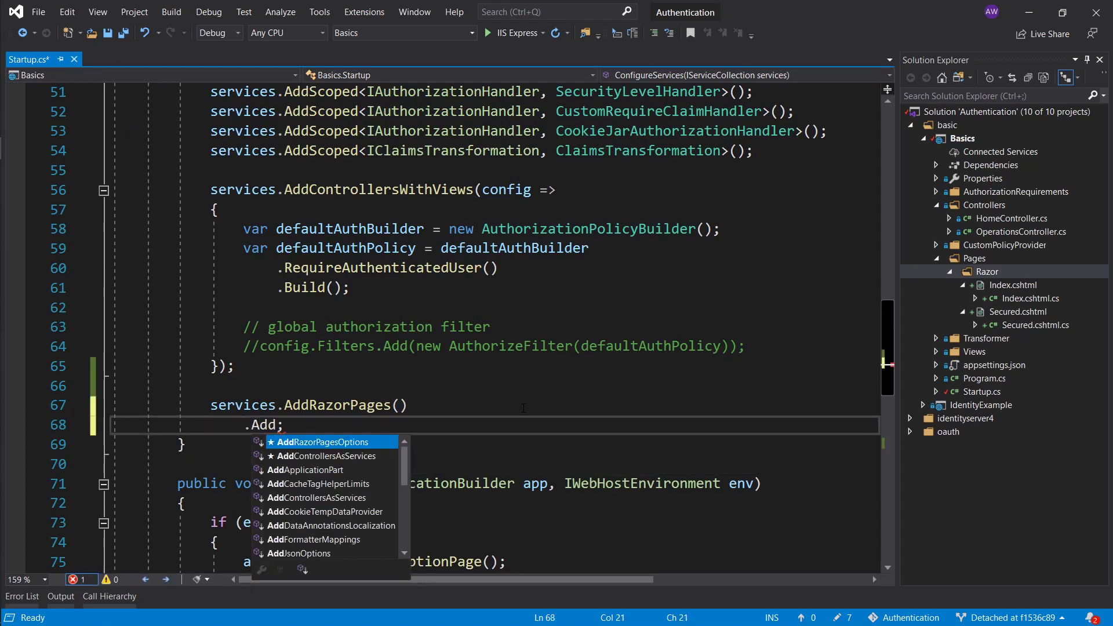
{"action": "key", "text": "Tab"}
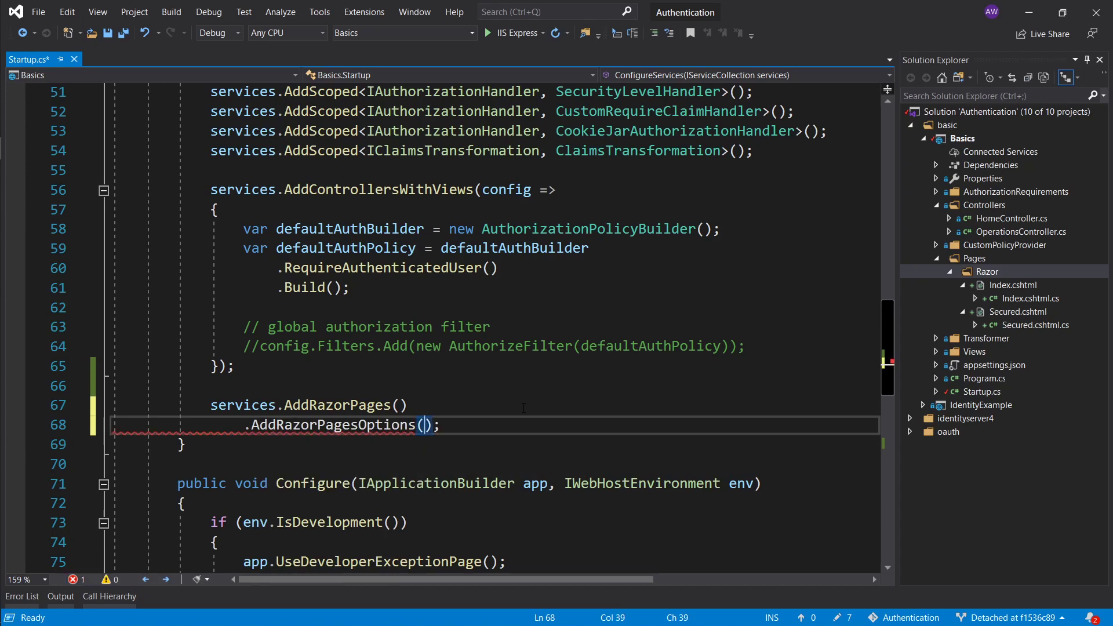
{"action": "type", "text": "confg =>"}
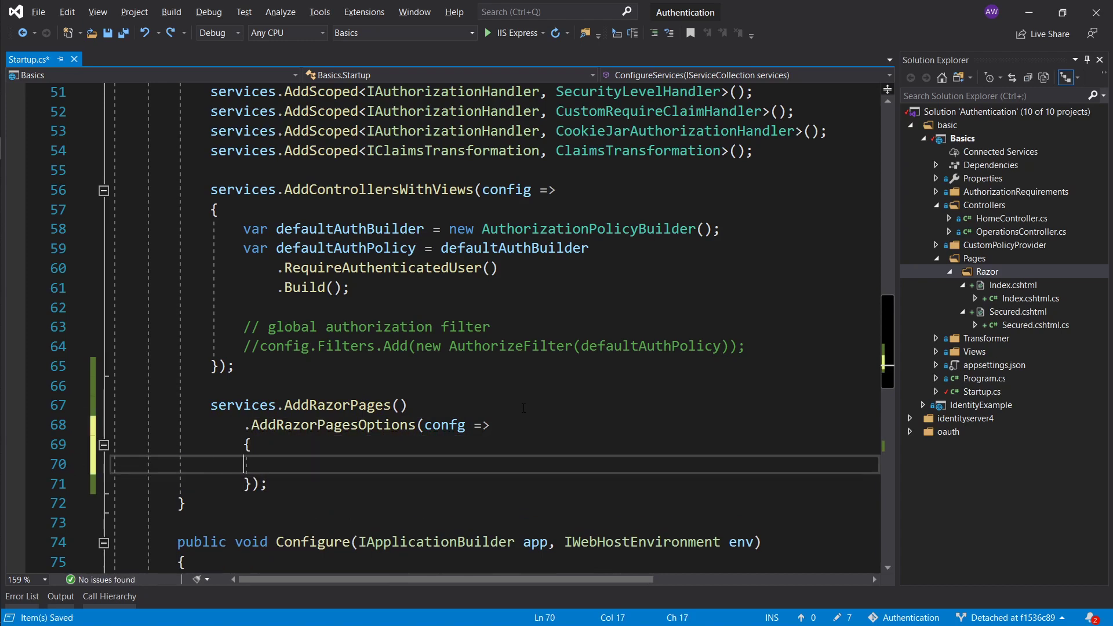
{"action": "type", "text": "confg.Conventions"}
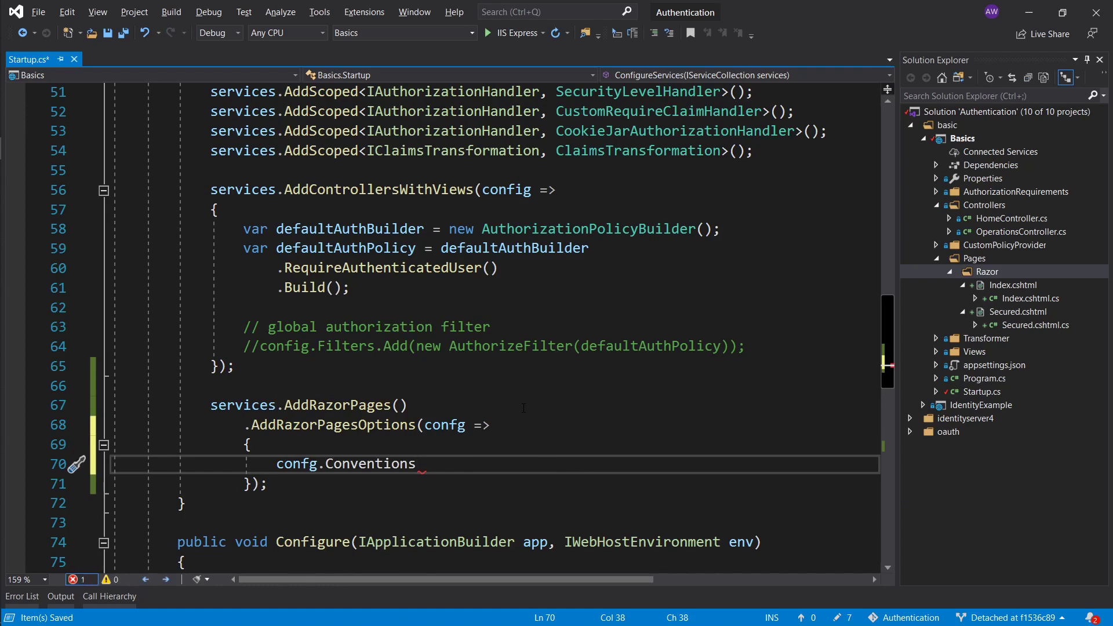
{"action": "double_click", "coordinate": [368, 464]}
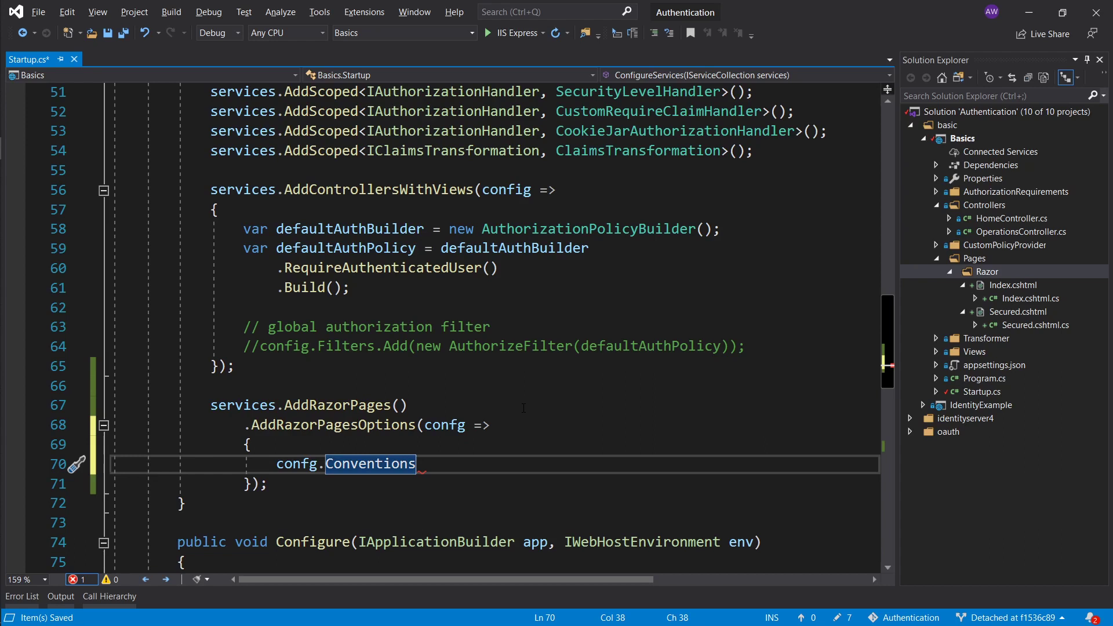
Authorize the "/Razor/Secured" page with Conventions.AuthorizePage
{"action": "type", "text": ".A"}
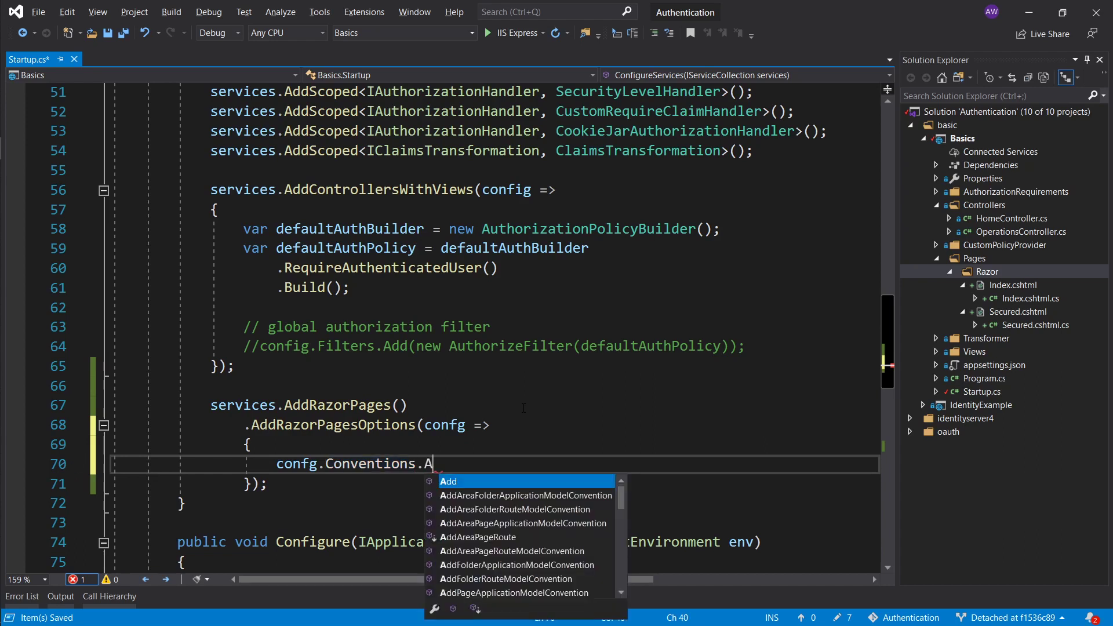
{"action": "type", "text": "uthorizePage"}
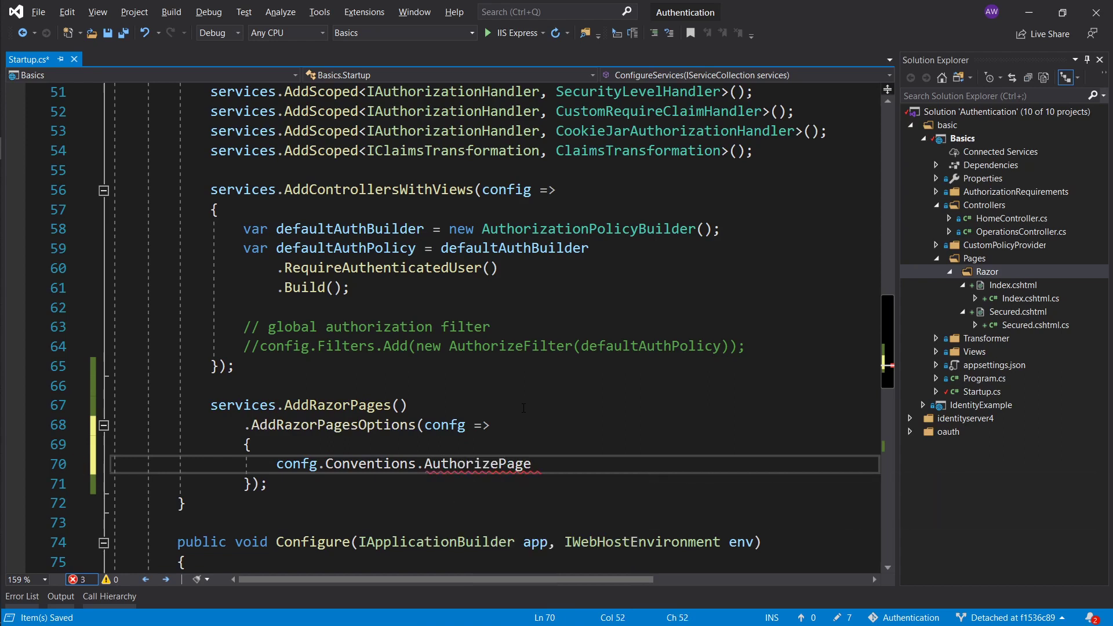
{"action": "type", "text": "(\"\")"}
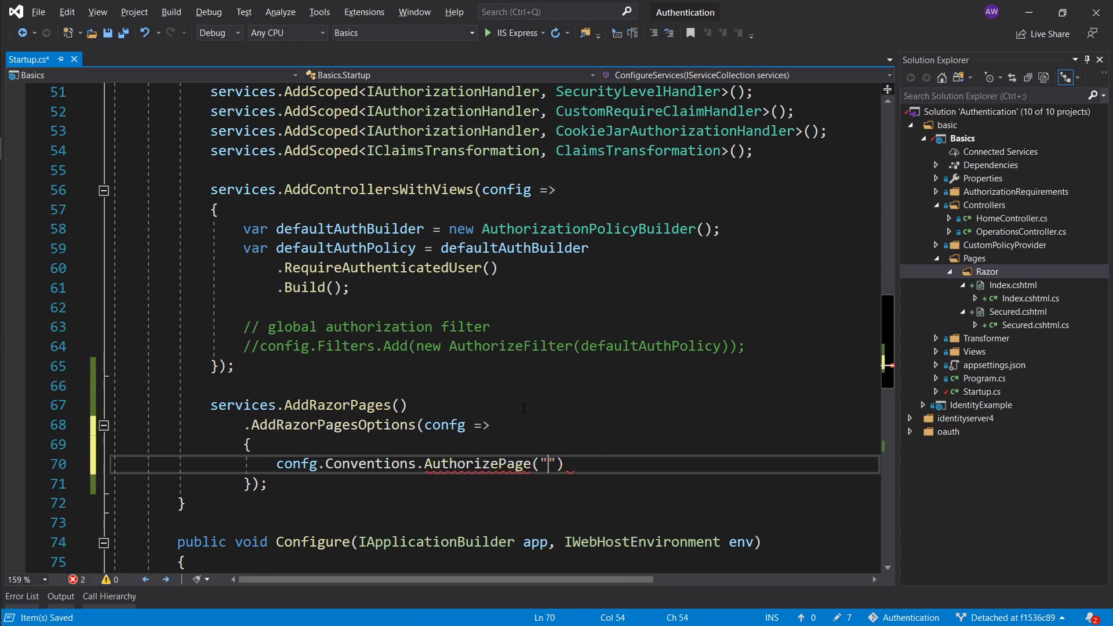
{"action": "type", "text": "/Ra"}
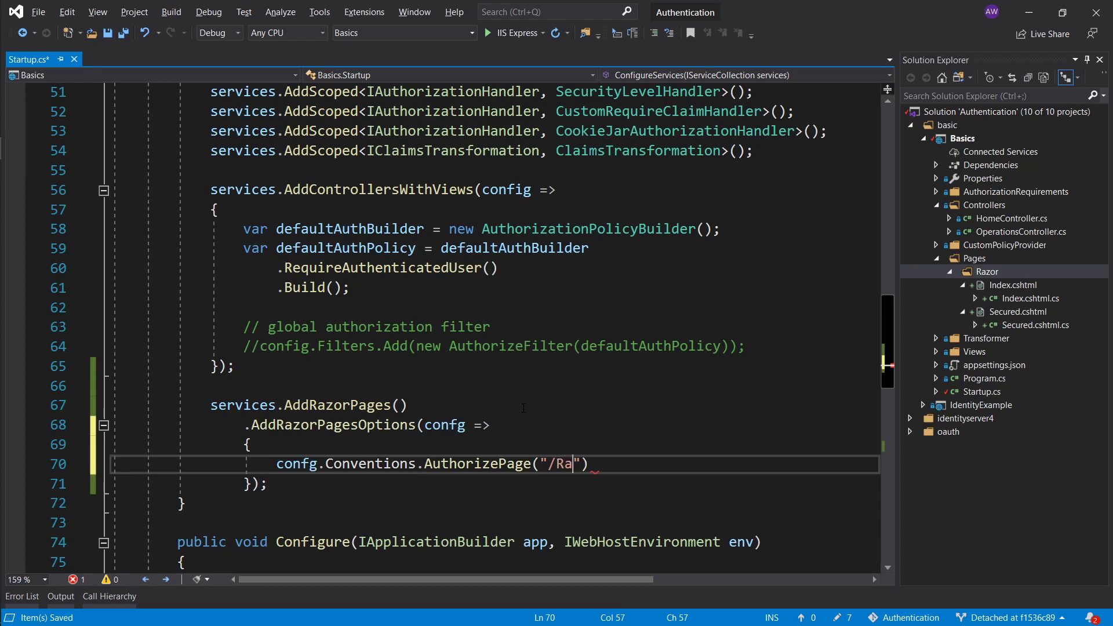
{"action": "type", "text": "zor/Secured"}
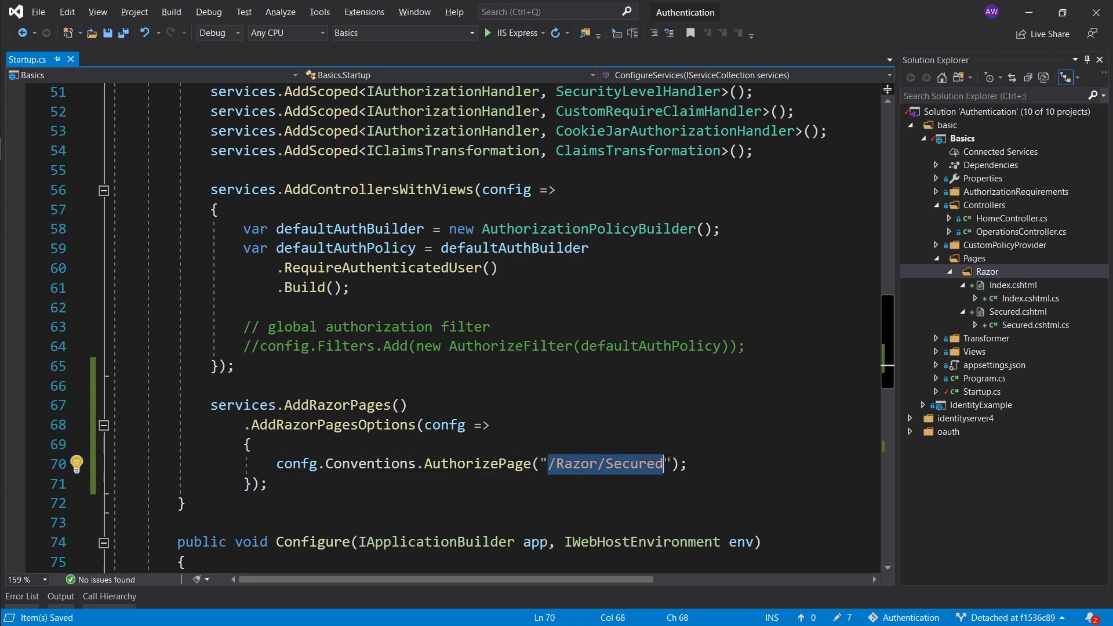
{"action": "left_click", "coordinate": [973, 257]}
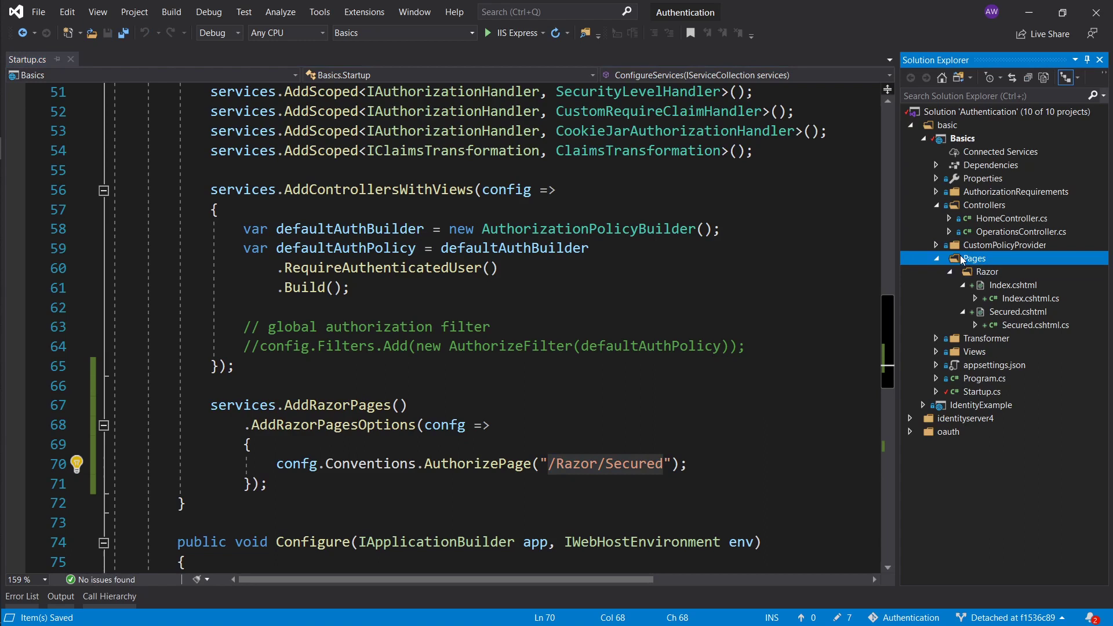
{"action": "left_click", "coordinate": [986, 271]}
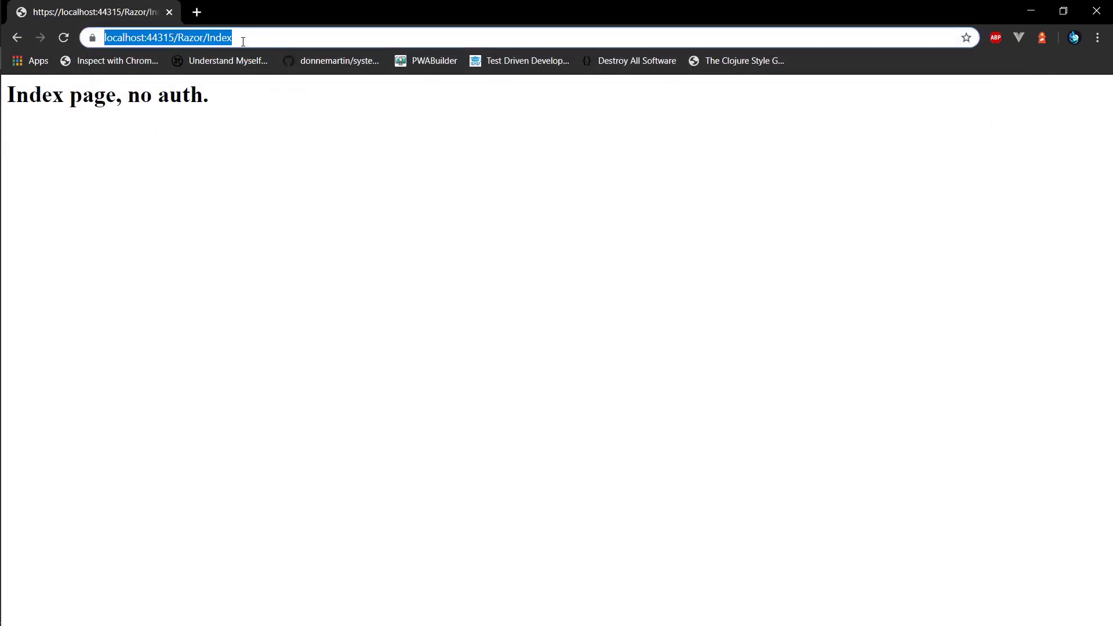
{"action": "type", "text": "https://localhost:44315/Razor/"}
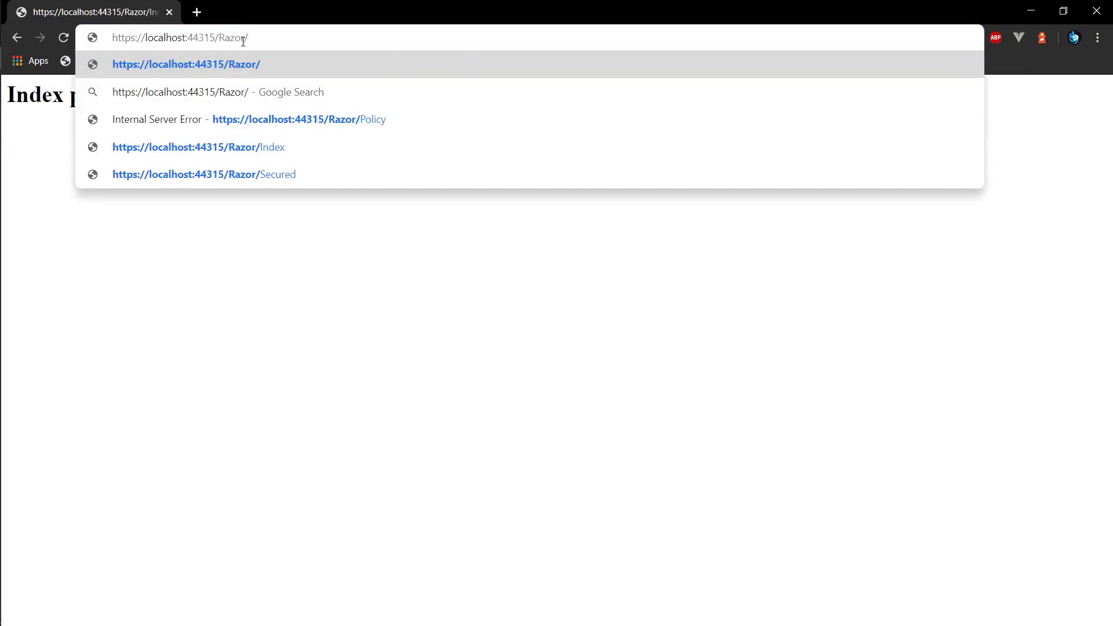
{"action": "type", "text": "Secured"}
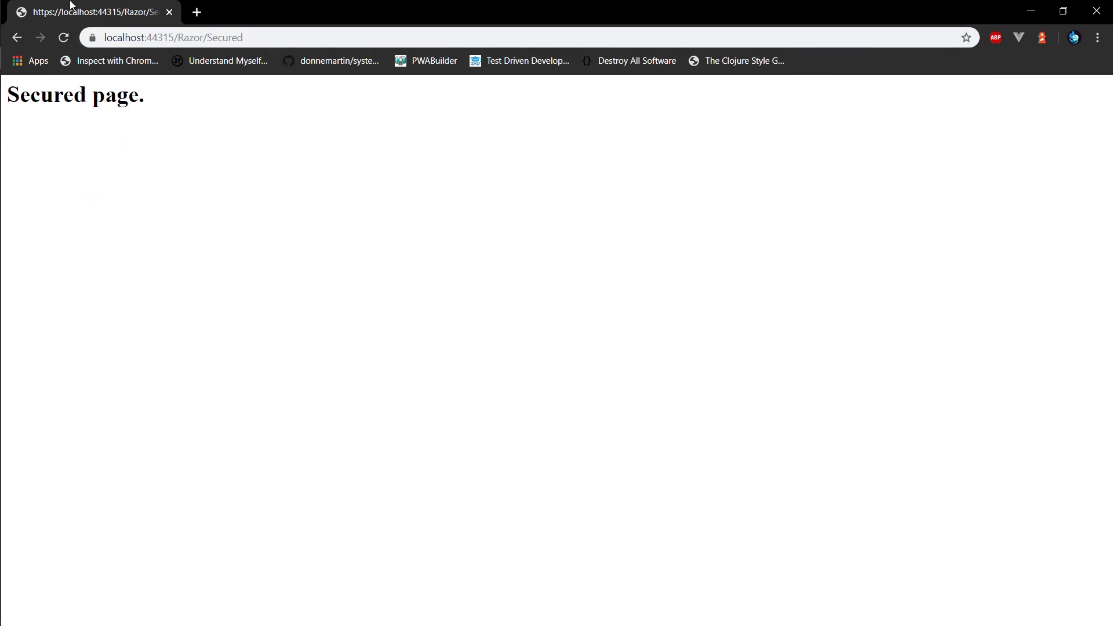
{"action": "mouse_move", "coordinate": [107, 12]}
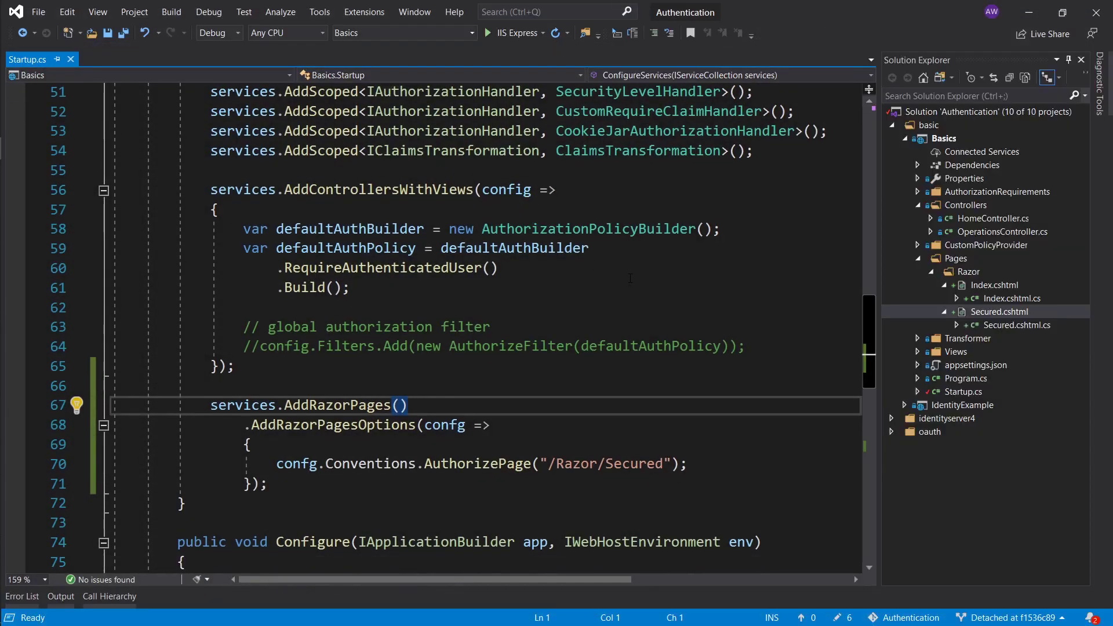
Add a new Razor Page named Policy in the Razor folder
{"action": "left_click", "coordinate": [1013, 298]}
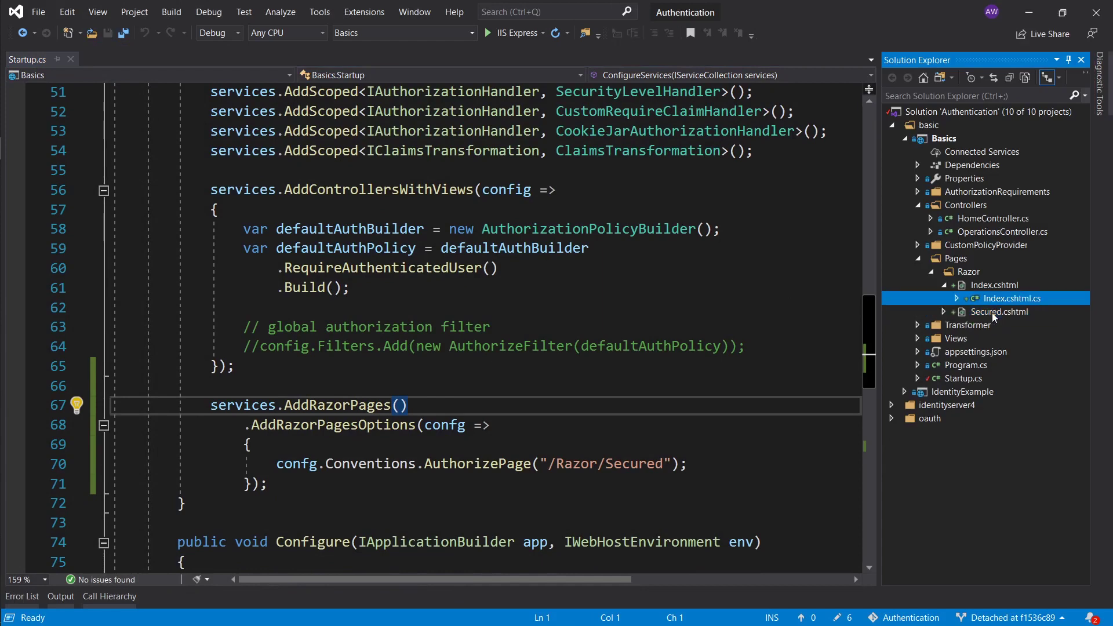
{"action": "left_click", "coordinate": [957, 286]}
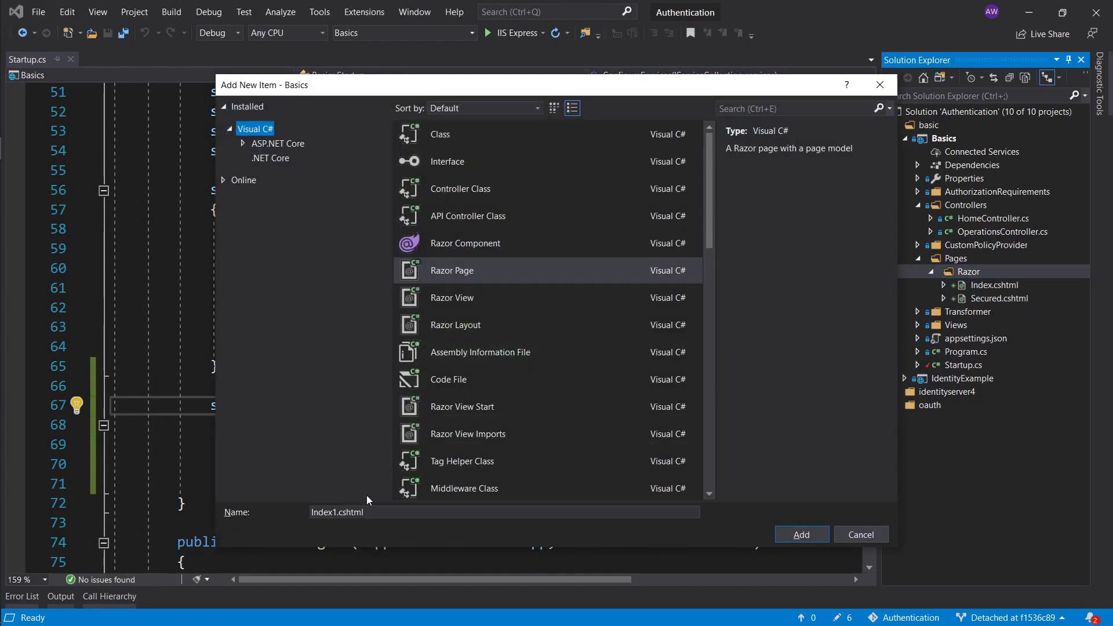
{"action": "type", "text": "Polic"}
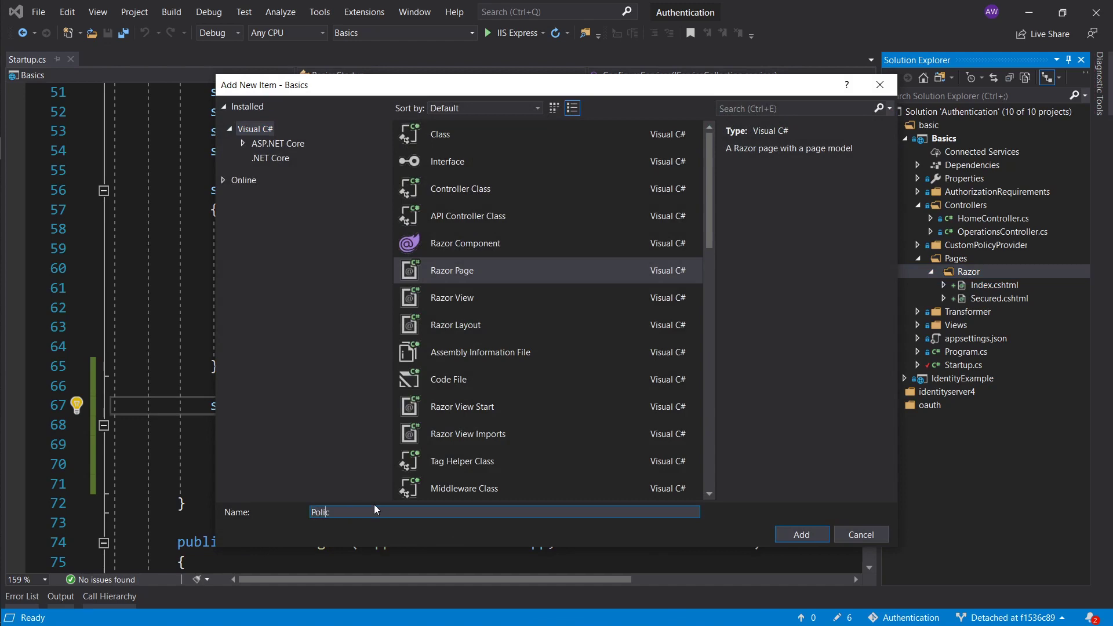
{"action": "left_click", "coordinate": [801, 535]}
{"action": "type", "text": "<h1></h1>"}
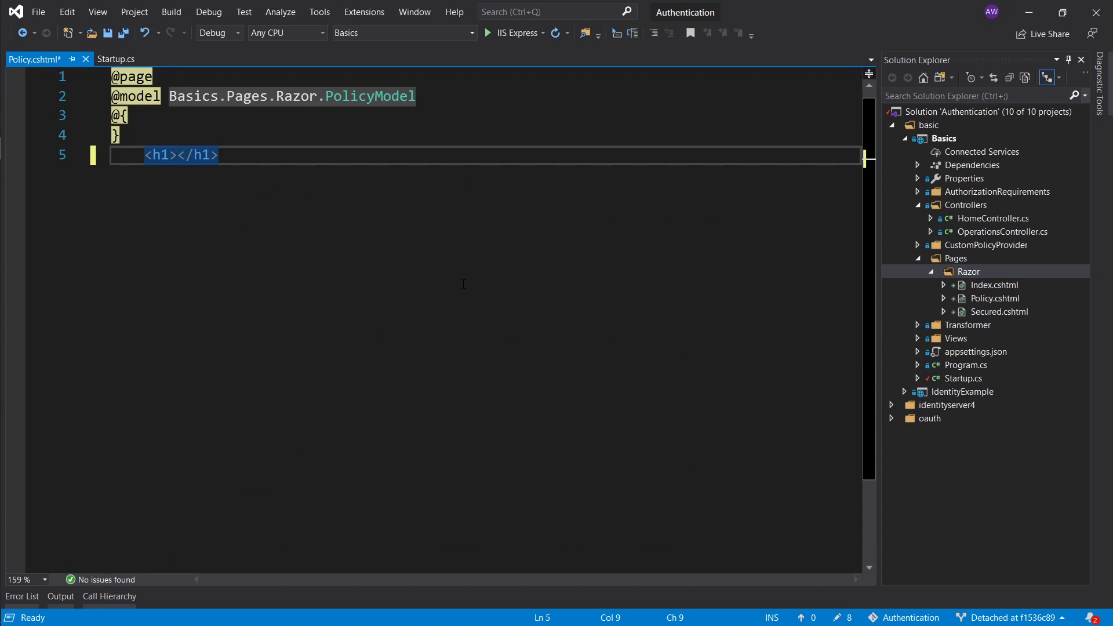
Give Policy.cshtml the heading 'Policy page.' and return to Startup.cs
{"action": "type", "text": "Policy"}
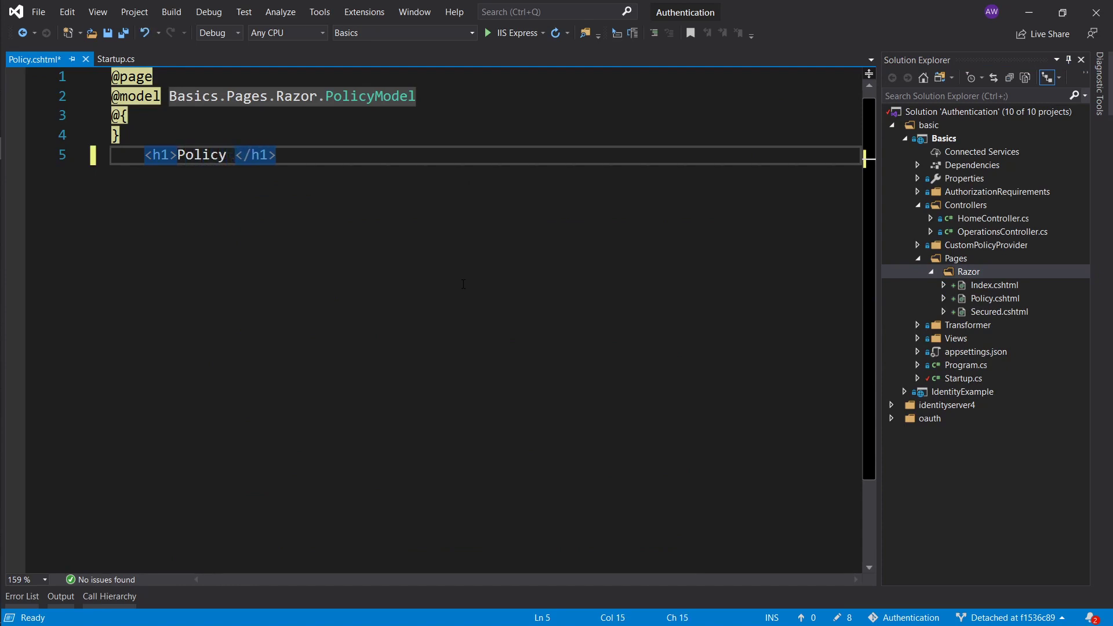
{"action": "type", "text": "page."}
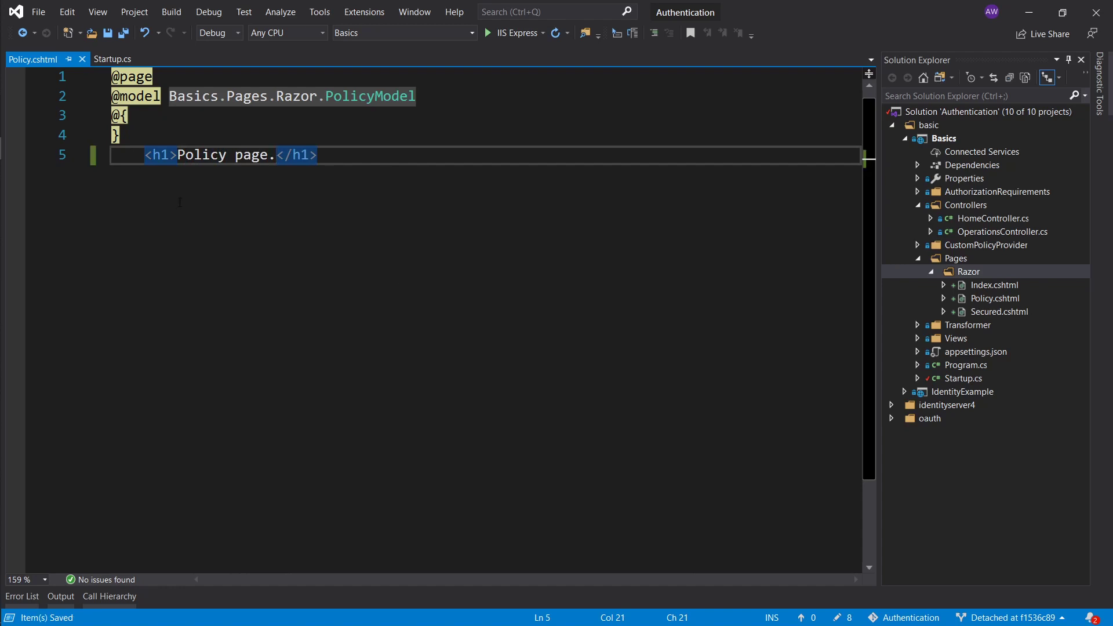
{"action": "left_click", "coordinate": [113, 59]}
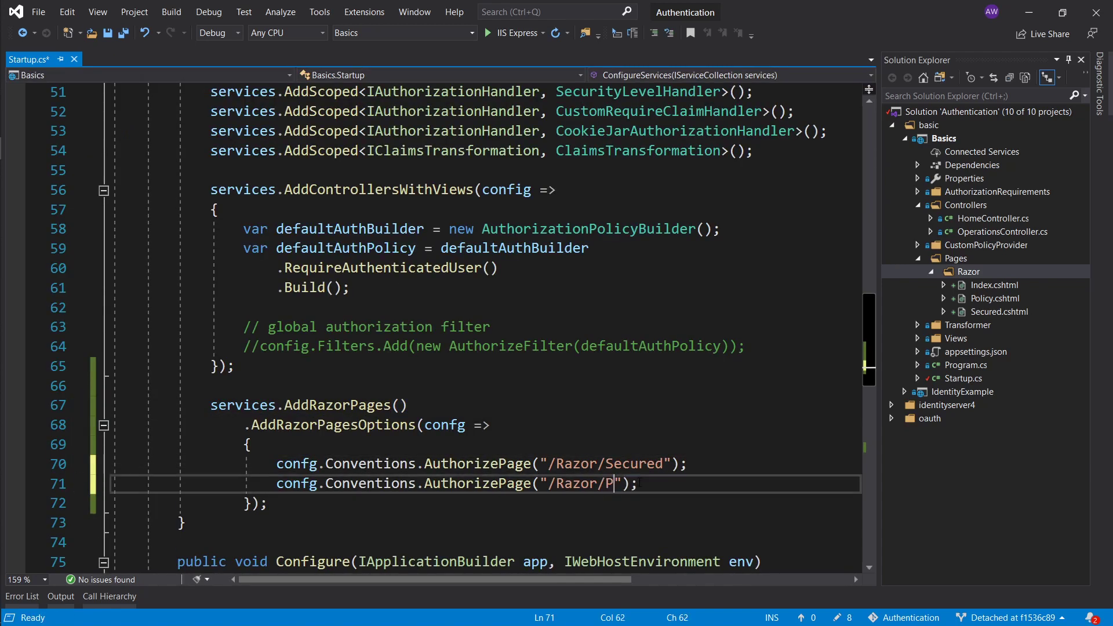
Authorize "/Razor/Policy" under the "Admin" policy and save Startup.cs
{"action": "type", "text": "olicy"}
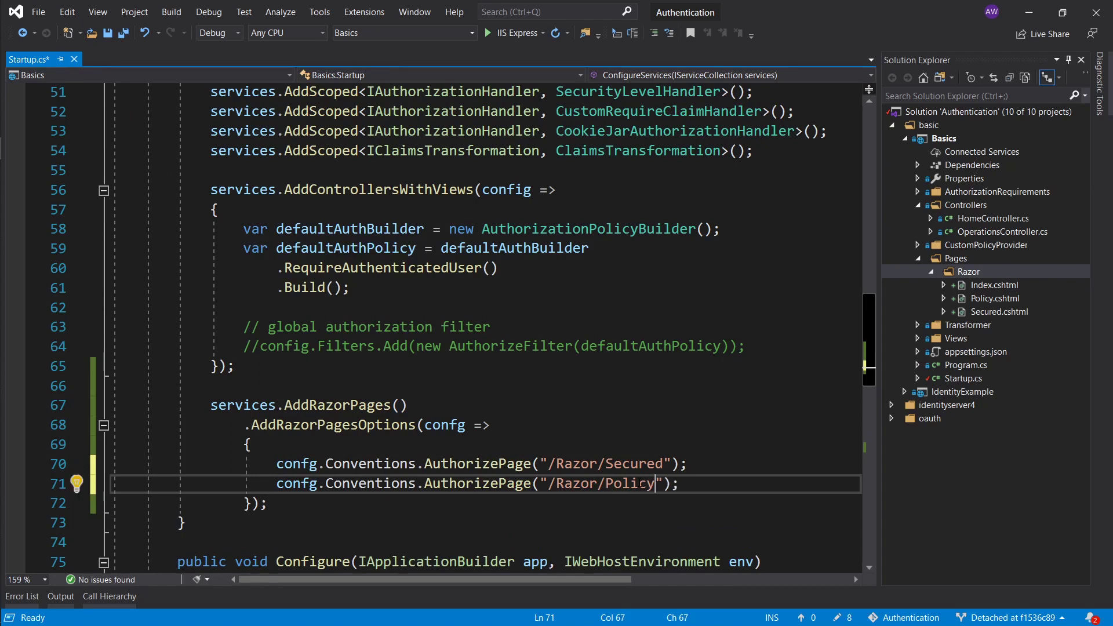
{"action": "type", "text": ", \"\""}
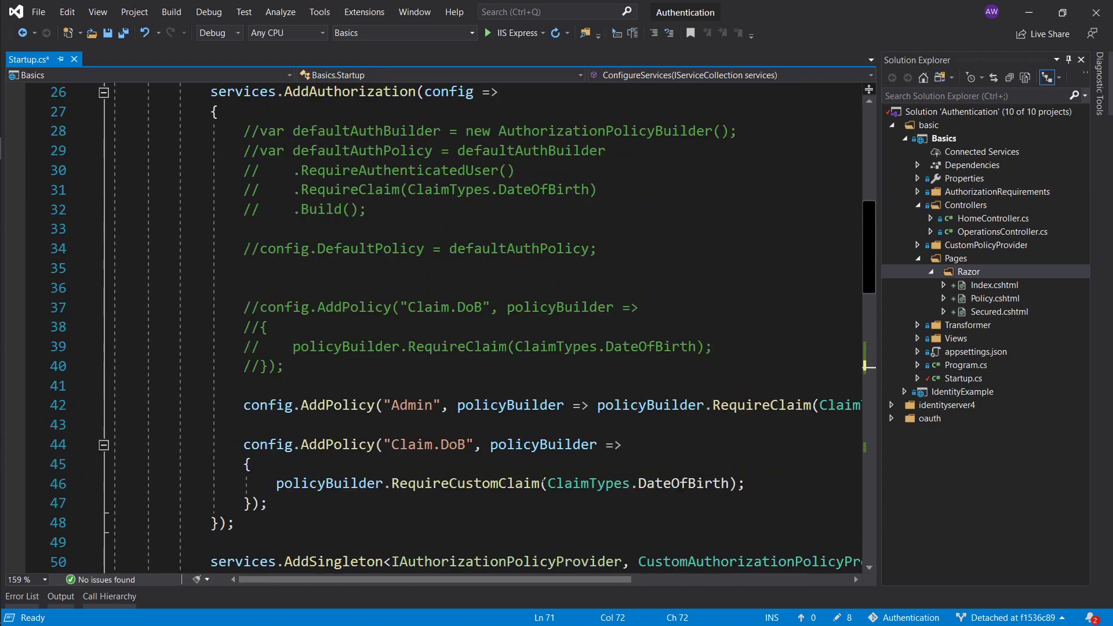
{"action": "scroll", "scroll_direction": "down", "scroll_amount": 3}
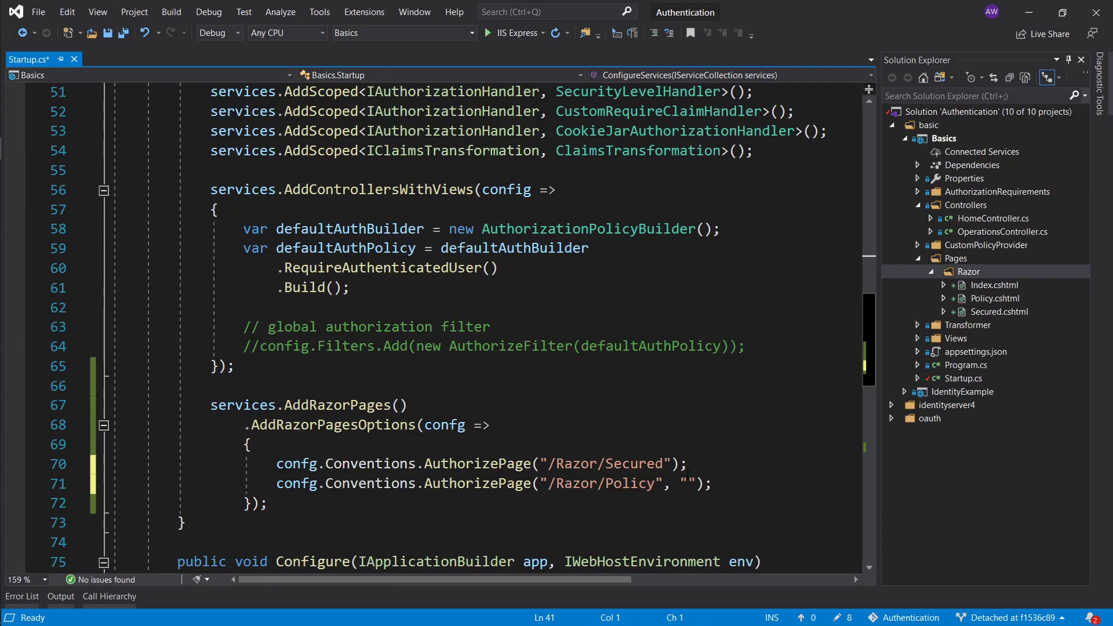
{"action": "type", "text": "Admin"}
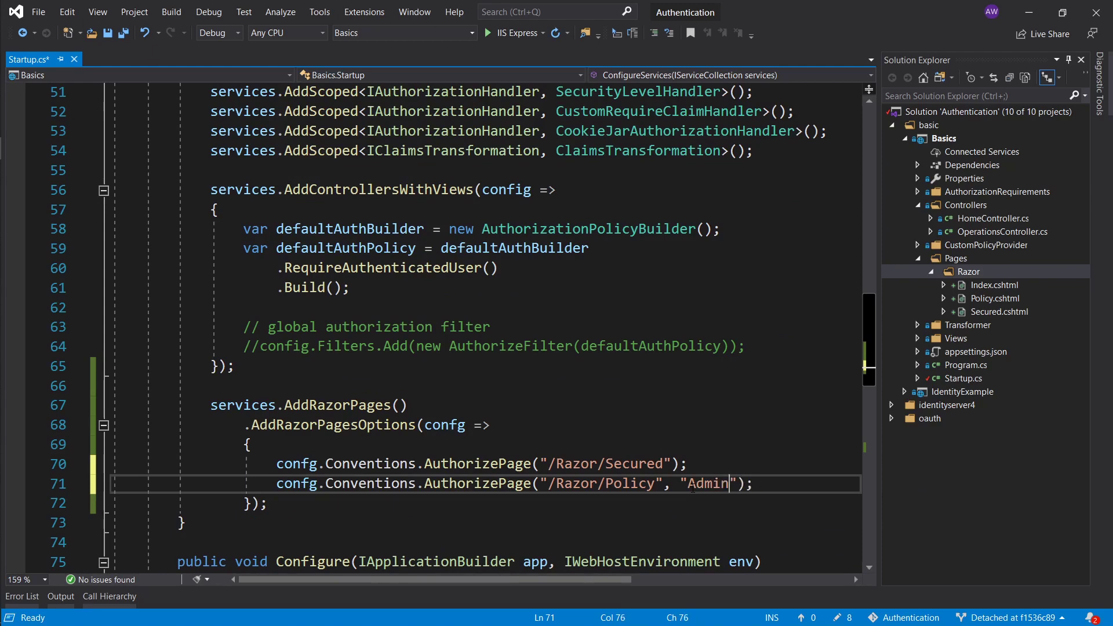
{"action": "key", "text": "ctrl+s"}
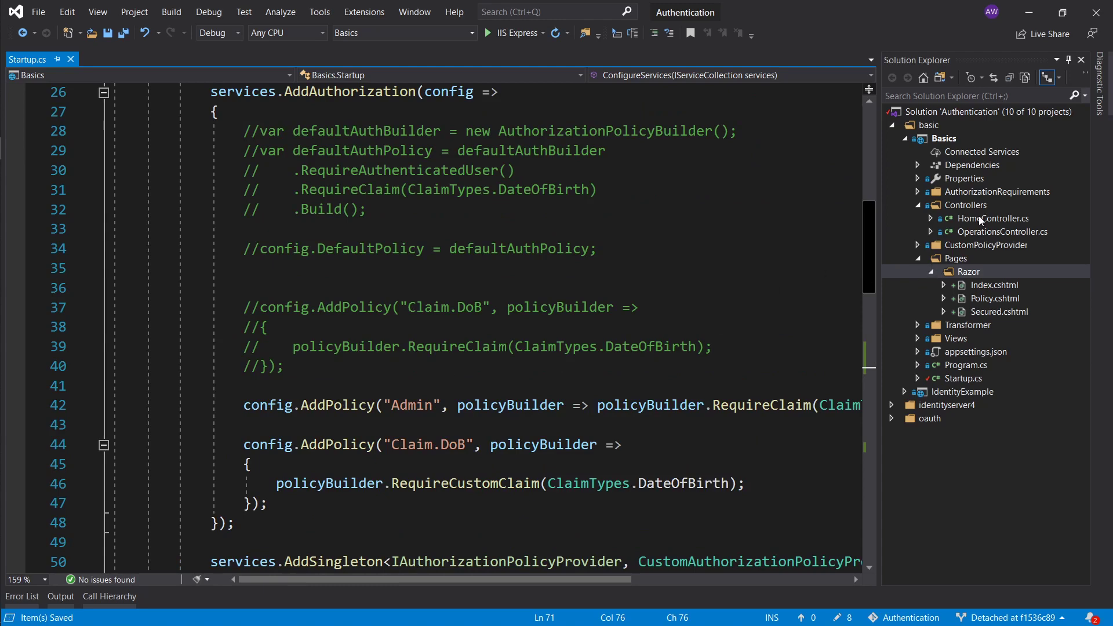
Compare HomeController's AdminTwo role claim against the Admin policy in Startup.cs
{"action": "double_click", "coordinate": [994, 218]}
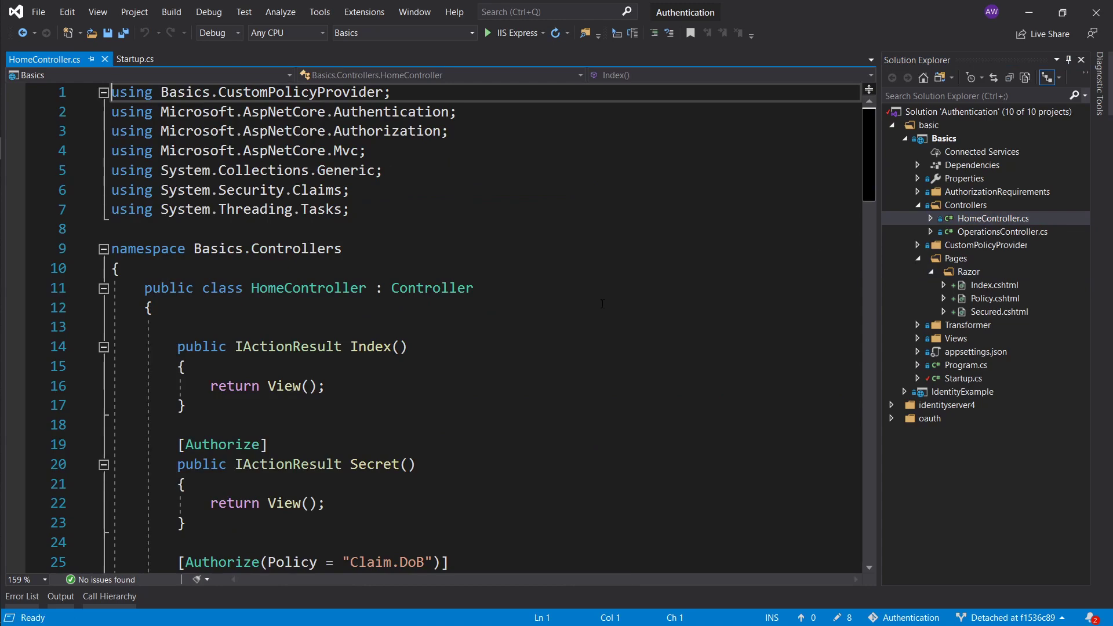
{"action": "scroll", "scroll_direction": "down", "scroll_amount": 3}
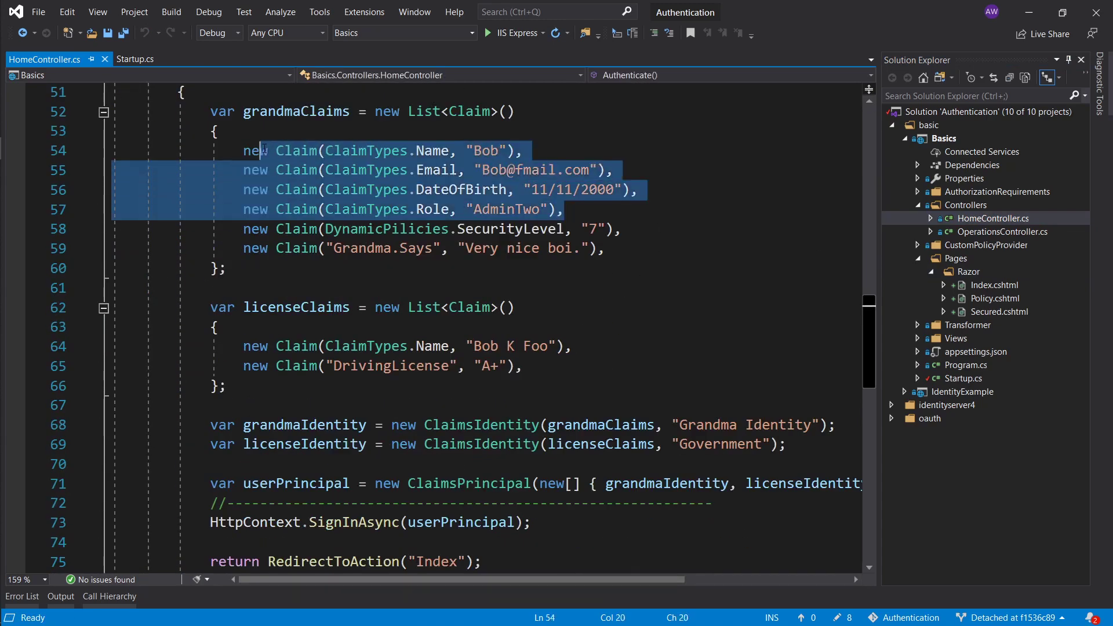
{"action": "left_click", "coordinate": [134, 59]}
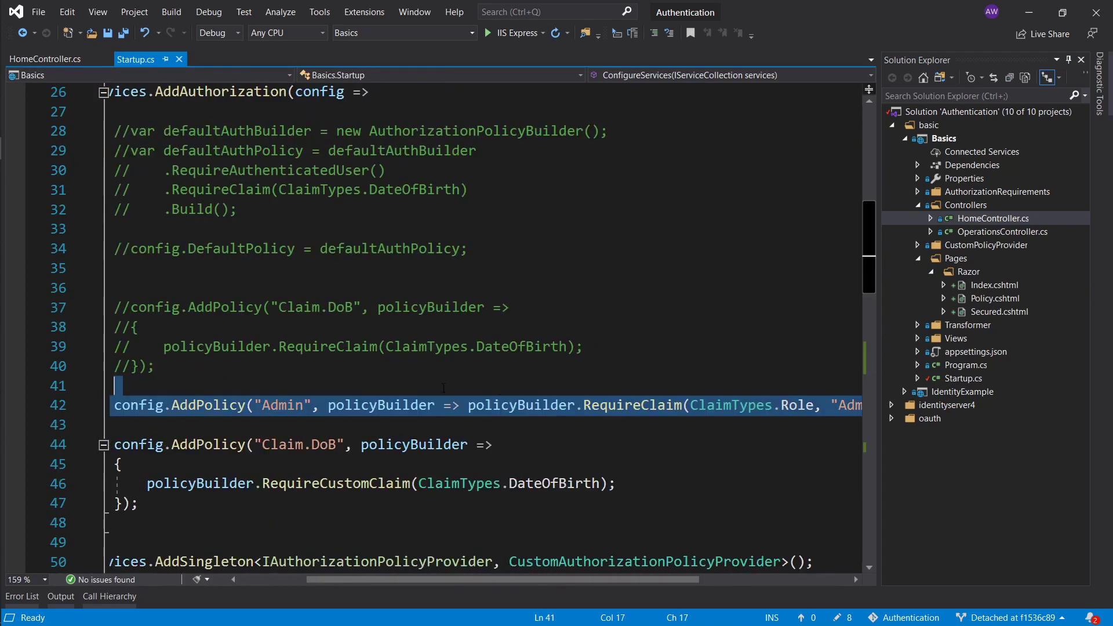
{"action": "left_click", "coordinate": [44, 60]}
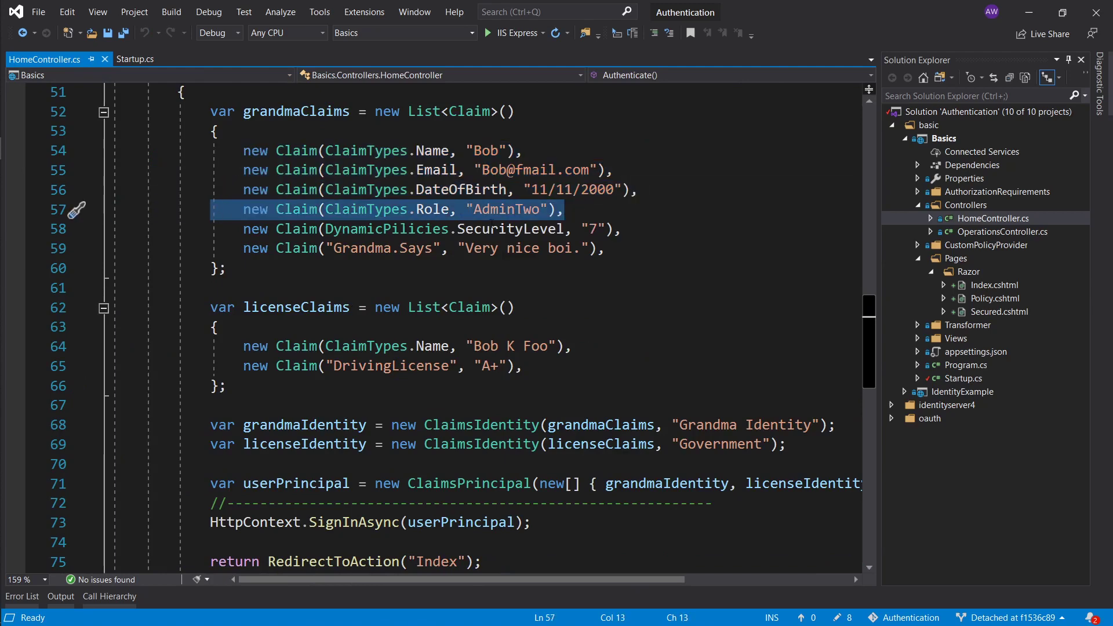
{"action": "left_click", "coordinate": [135, 59]}
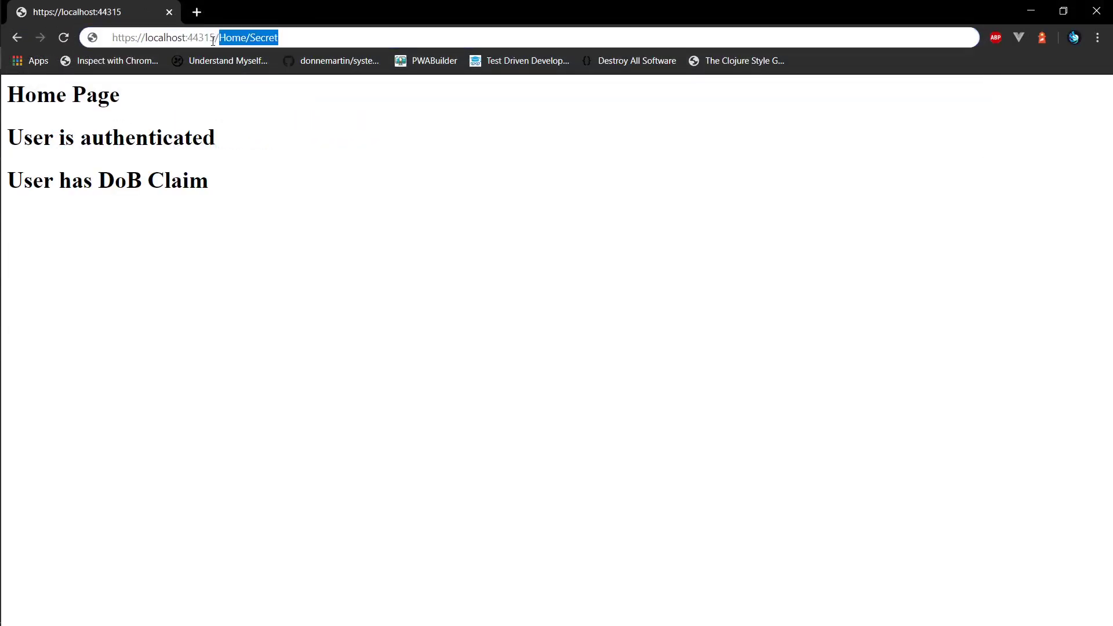
Navigate Chrome back to the site's home page to check authentication status
{"action": "key", "text": "Enter"}
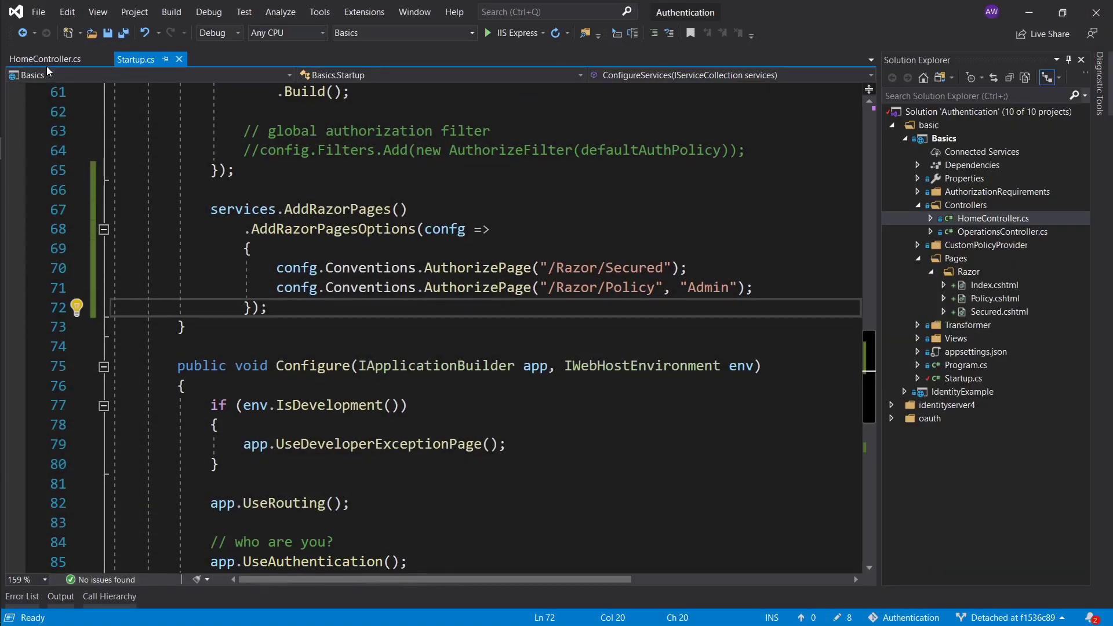
Add an "Admin" role claim beside AdminTwo in HomeController.cs and save
{"action": "left_click", "coordinate": [46, 60]}
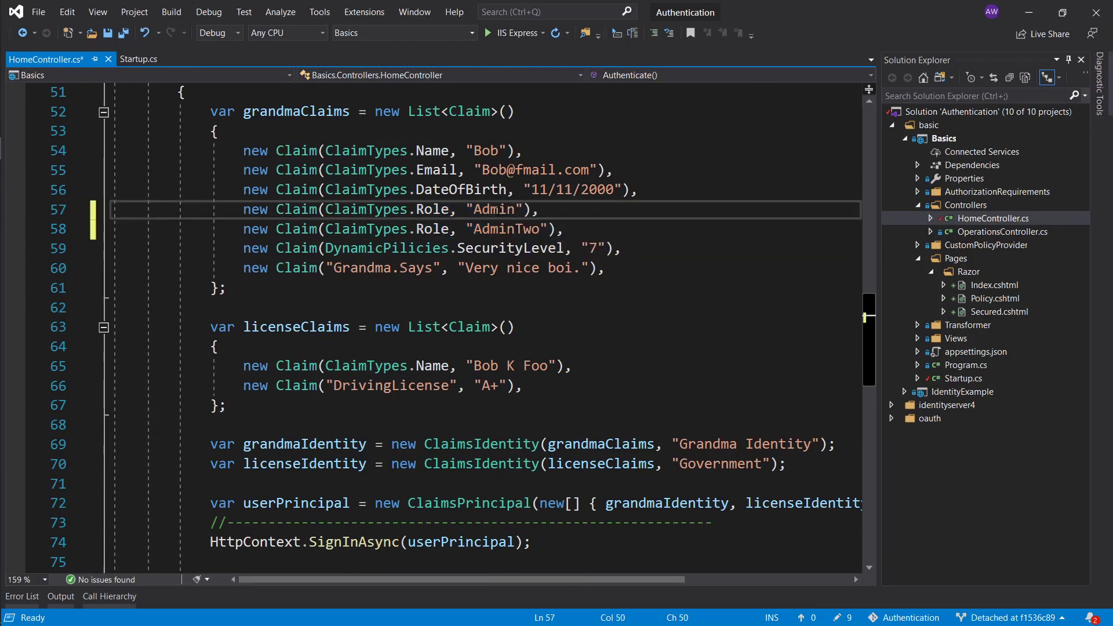
{"action": "key", "text": "ctrl+s"}
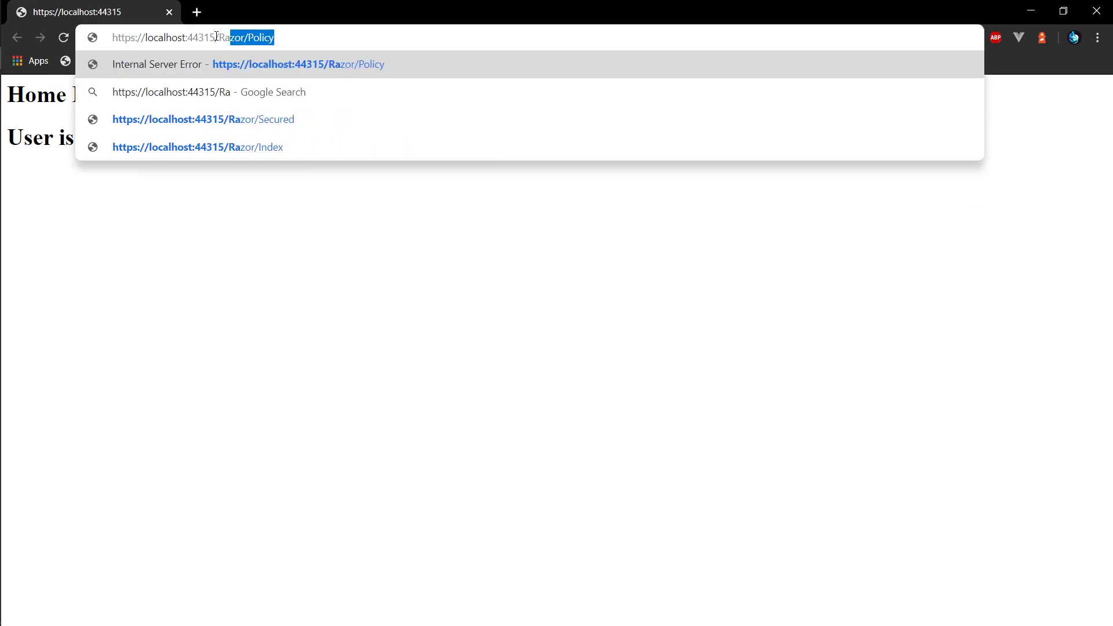
Request localhost:44315/Razor/Policy in Chrome's address bar
{"action": "key", "text": "Backspace"}
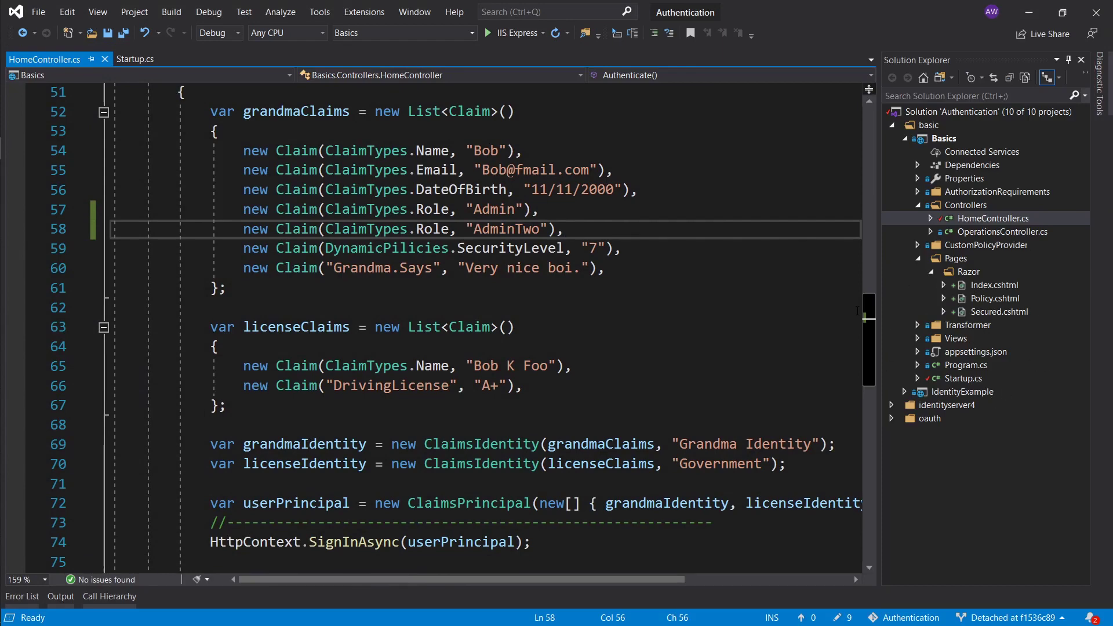
Create a new RazorSecured folder under Pages and choose it for new pages
{"action": "left_click", "coordinate": [134, 59]}
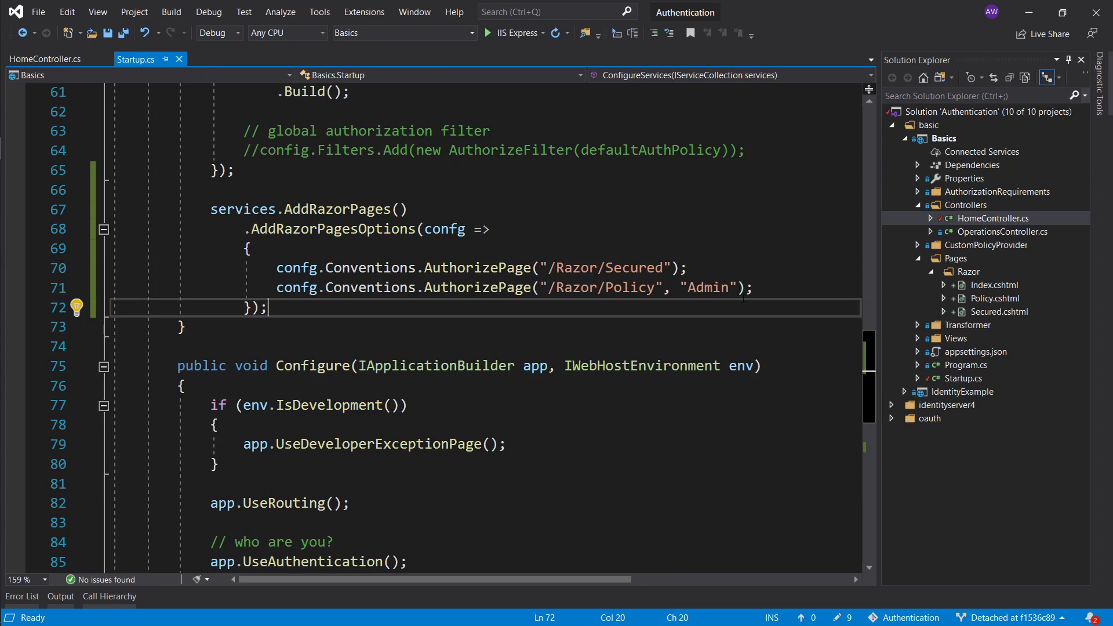
{"action": "left_click", "coordinate": [955, 258]}
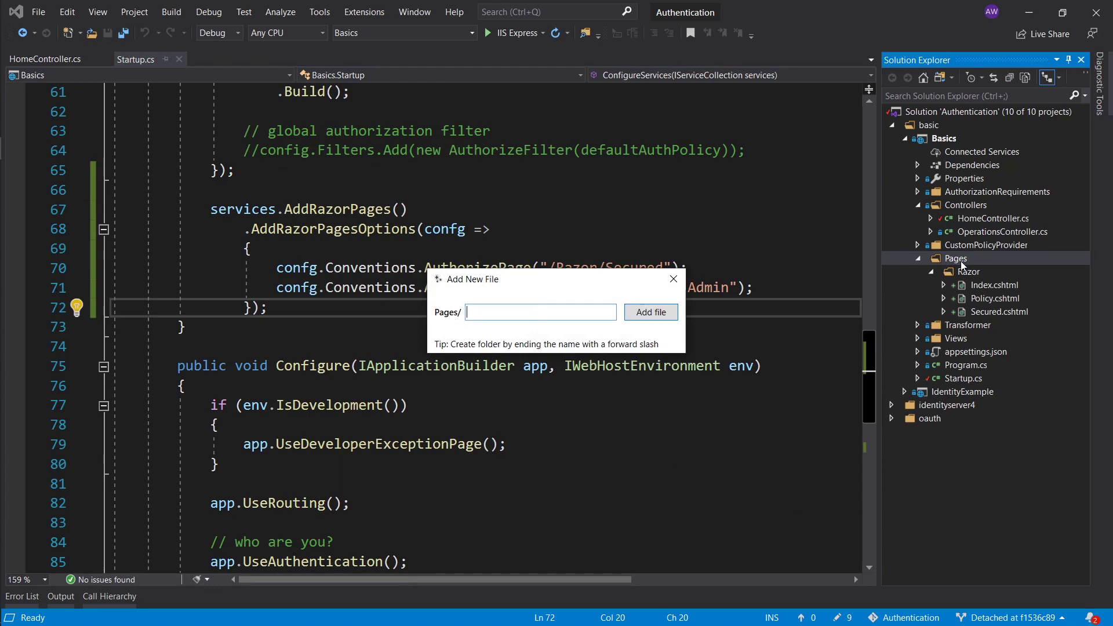
{"action": "type", "text": "RazorSecu"}
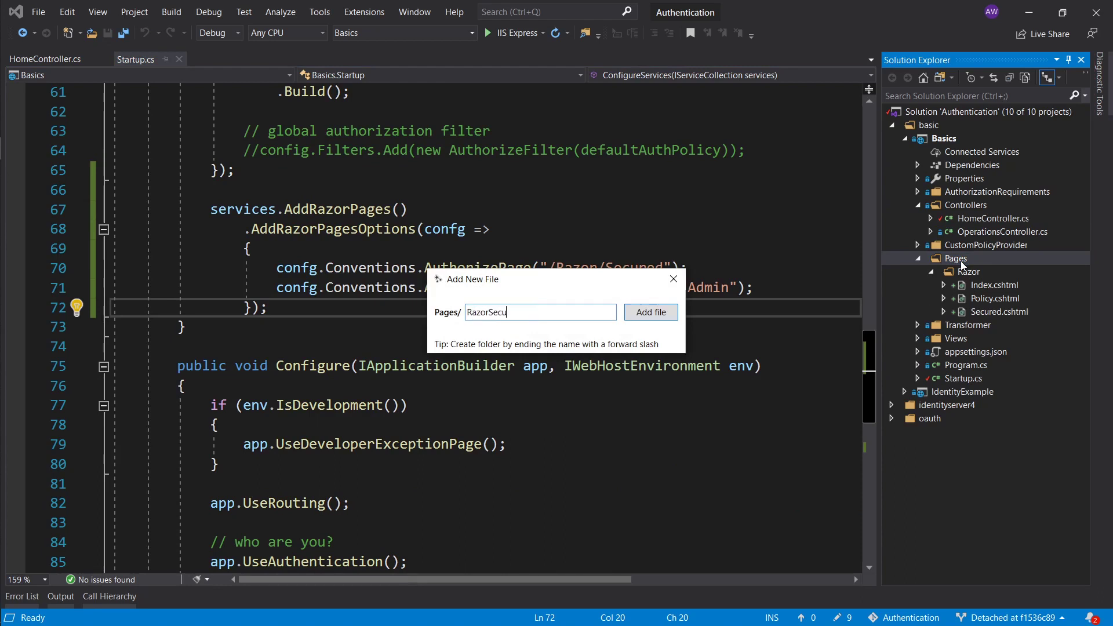
{"action": "left_click", "coordinate": [649, 312]}
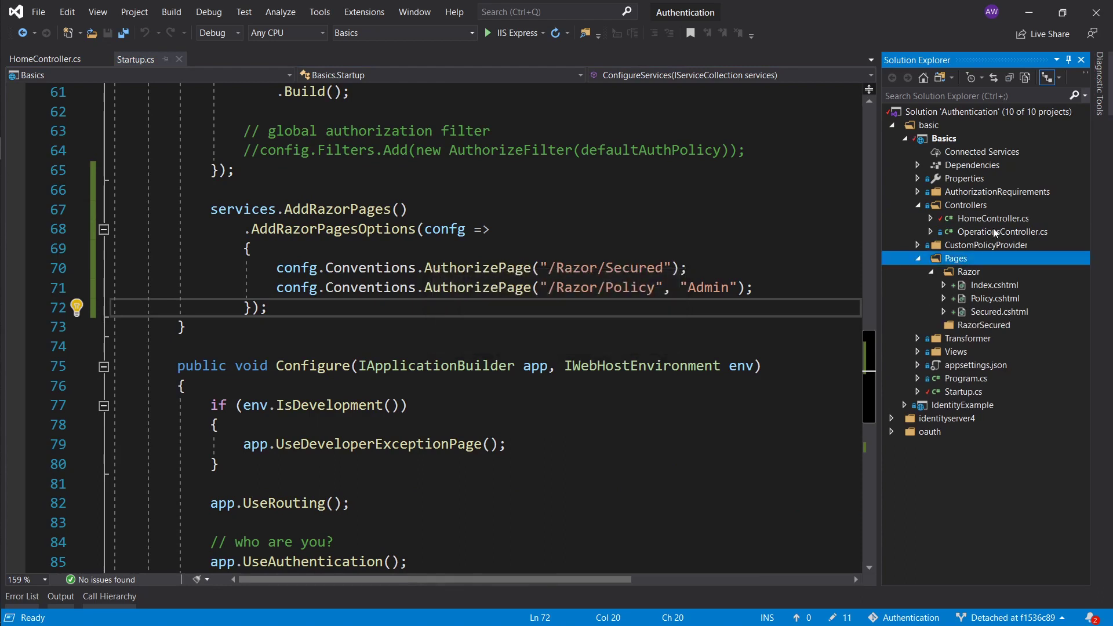
{"action": "left_click", "coordinate": [983, 325]}
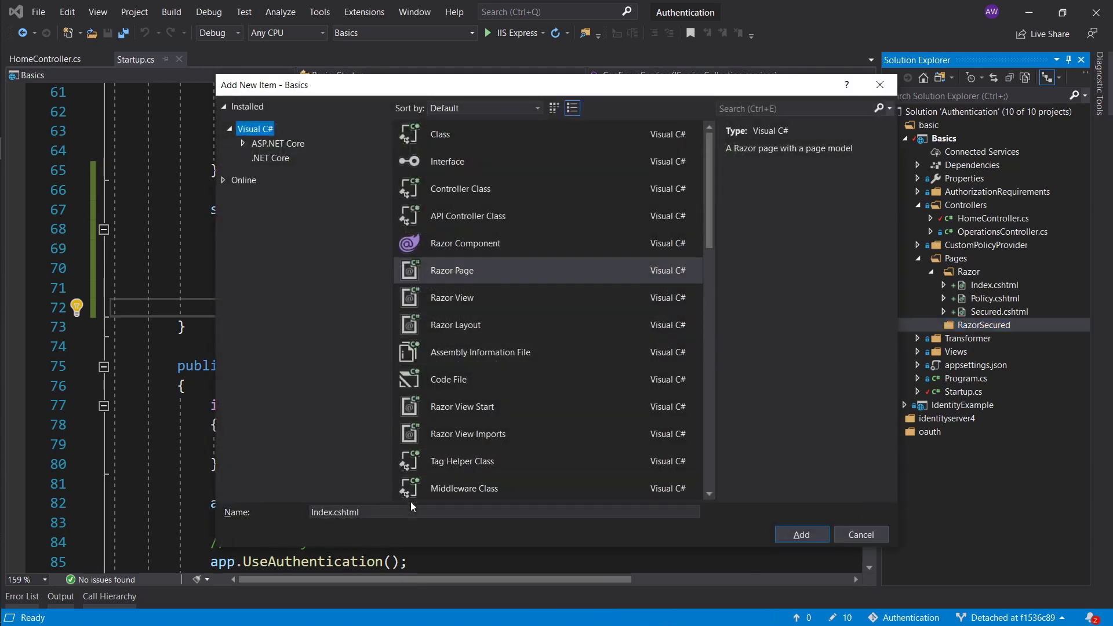
Add an Index Razor page to RazorSecured headed "Secured Index"
{"action": "left_click", "coordinate": [801, 535]}
{"action": "type", "text": "<h1></h1>"}
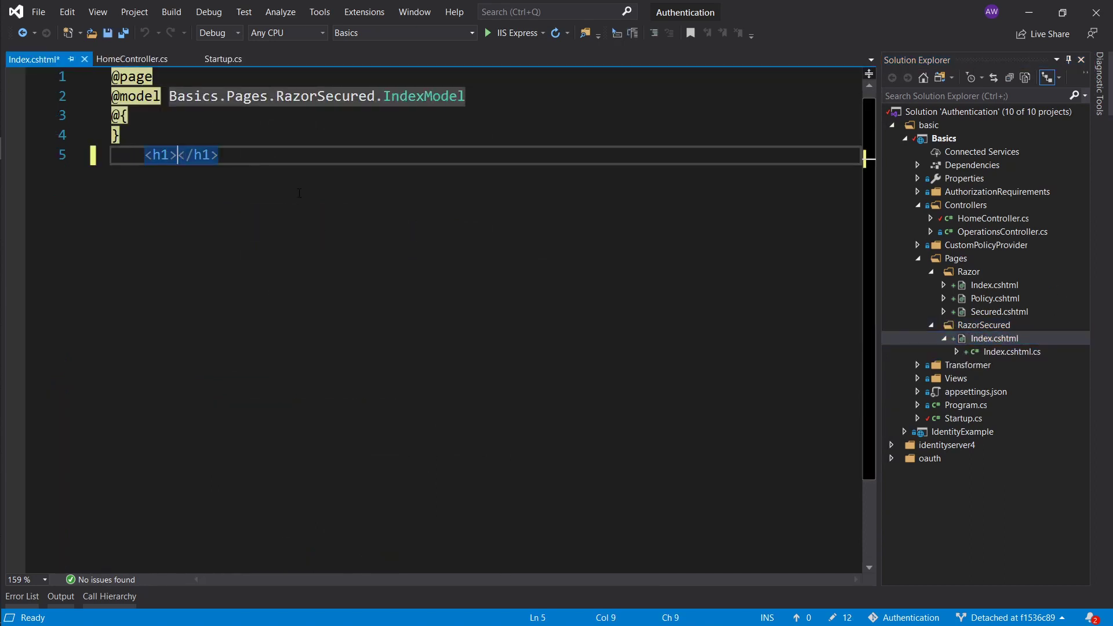
{"action": "type", "text": "Secured Index"}
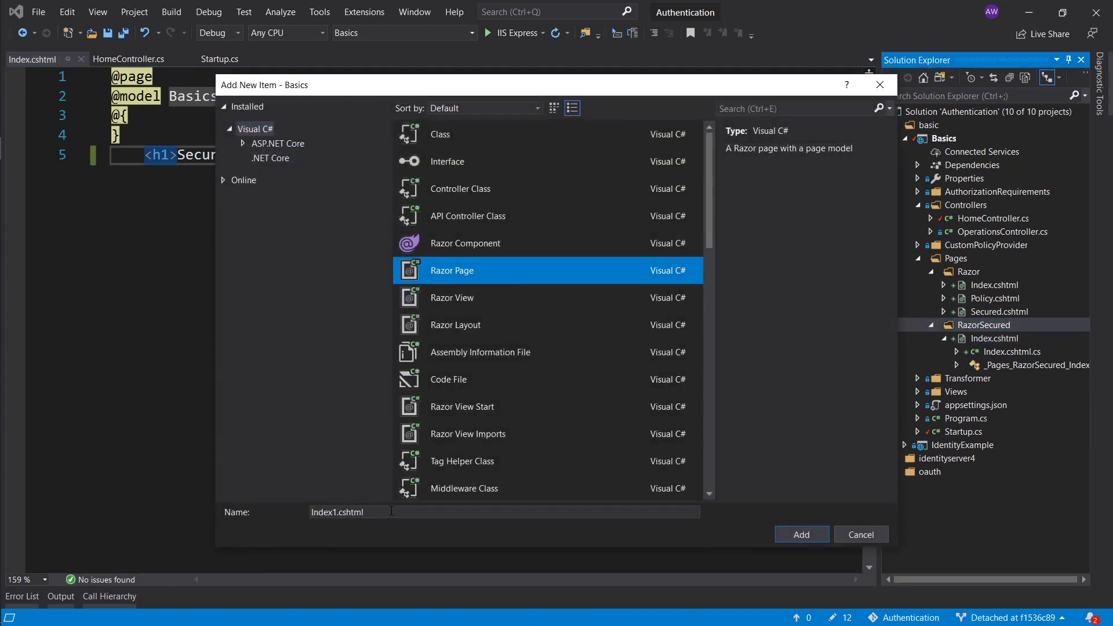
Add an Anon Razor page to RazorSecured headed "Anon Page"
{"action": "type", "text": "Anon"}
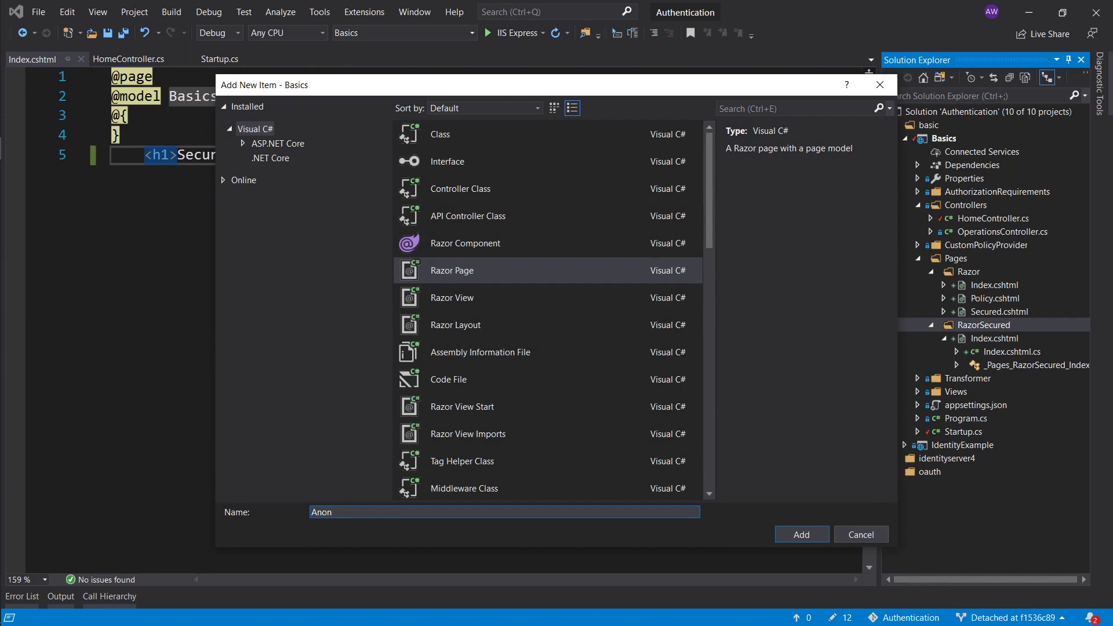
{"action": "left_click", "coordinate": [801, 533]}
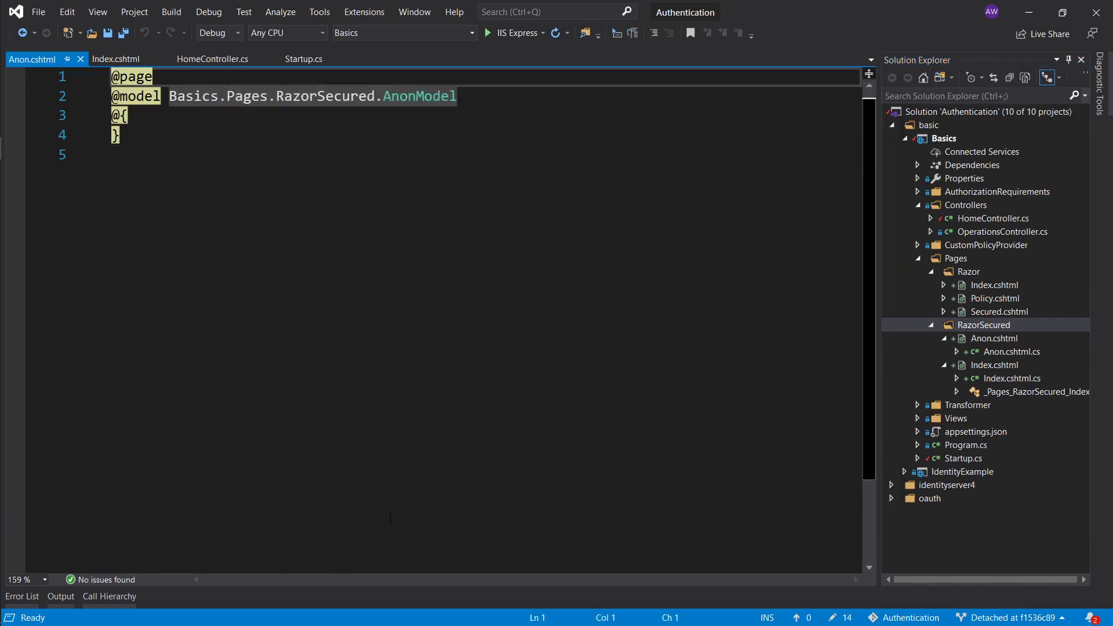
{"action": "left_click", "coordinate": [957, 351]}
{"action": "type", "text": "<h1></h1>"}
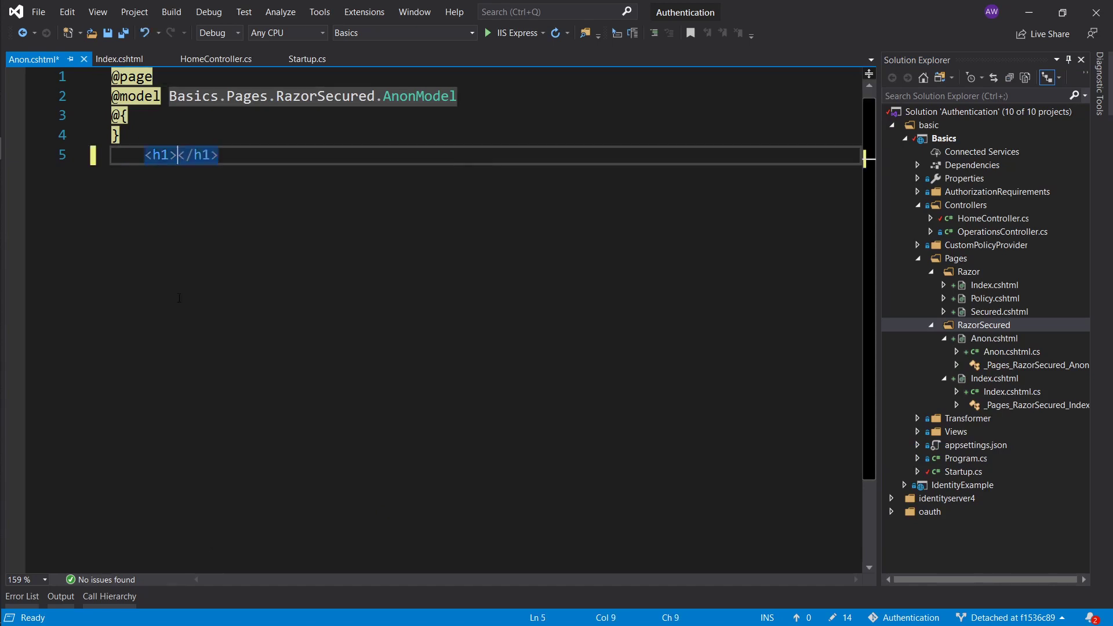
{"action": "type", "text": "Anon Pa"}
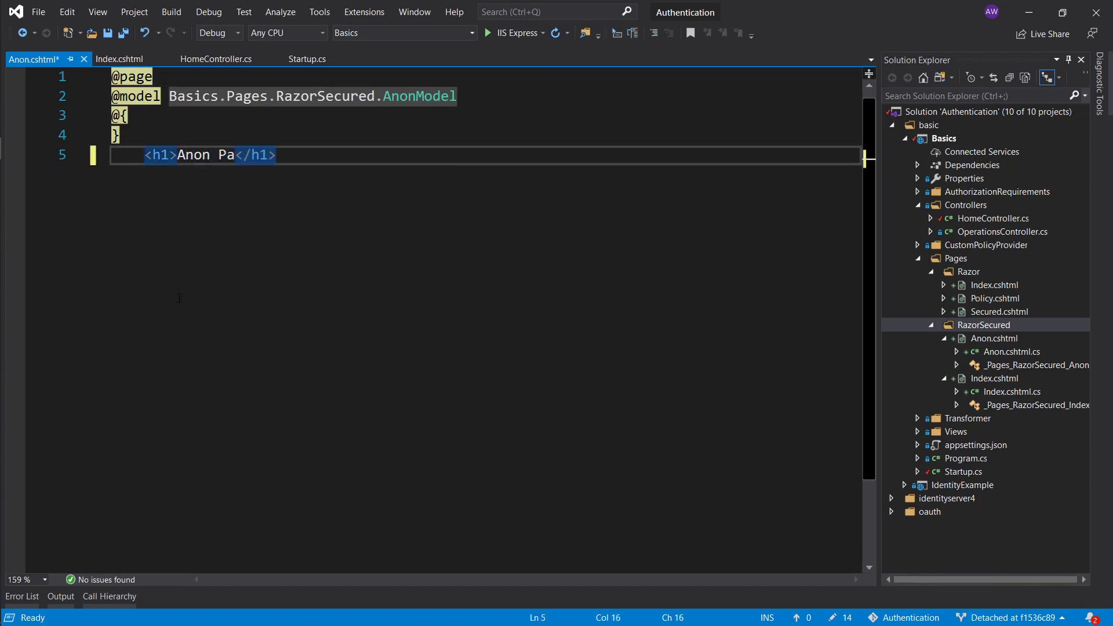
{"action": "type", "text": "ge"}
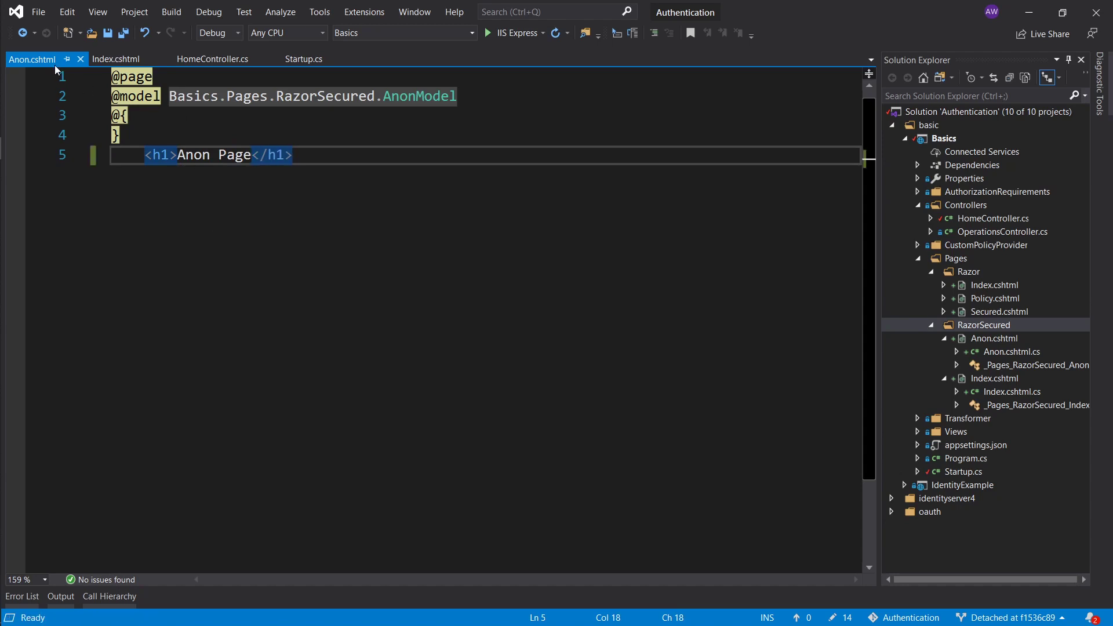
{"action": "mouse_move", "coordinate": [33, 58]}
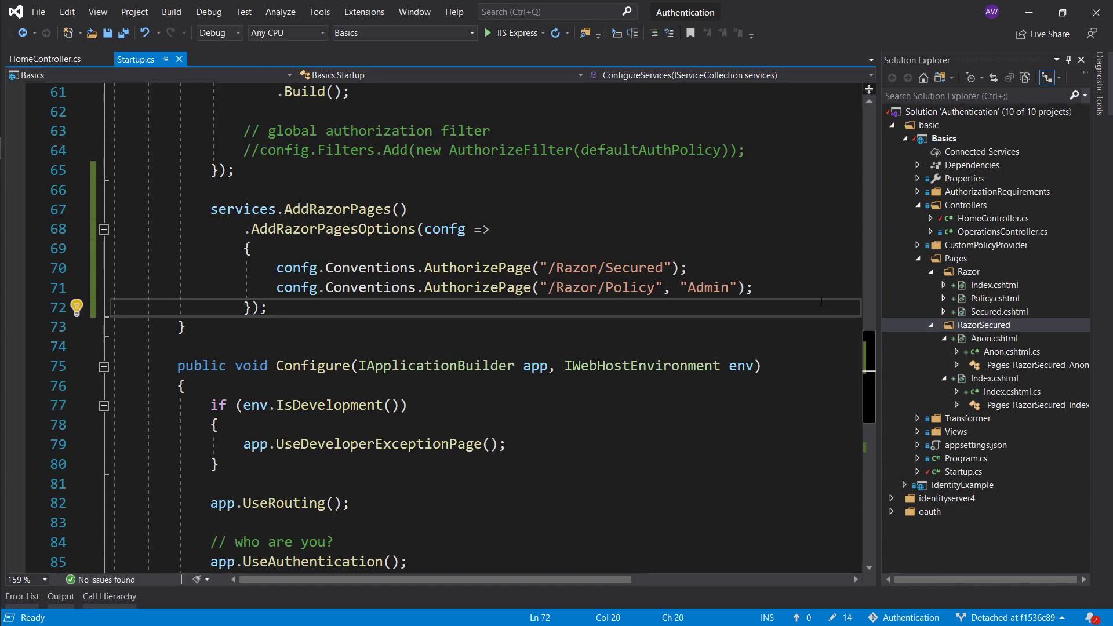
Add confg.Conventions.AuthorizeFolder("/RazorSecured") to the Razor Pages options
{"action": "type", "text": "confg"}
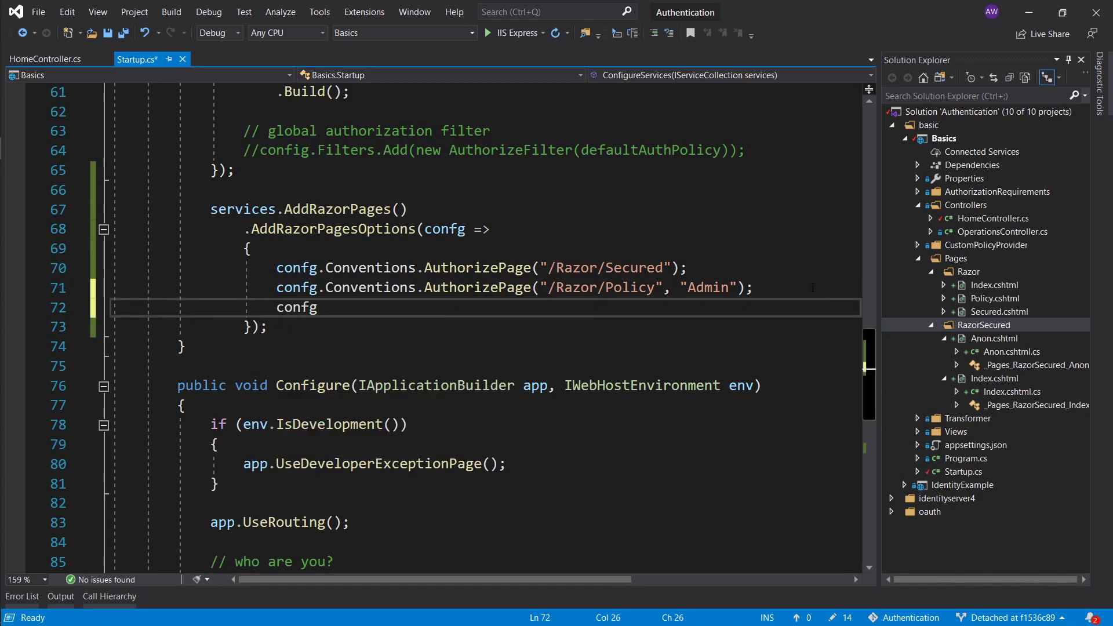
{"action": "type", "text": ".Conventions."}
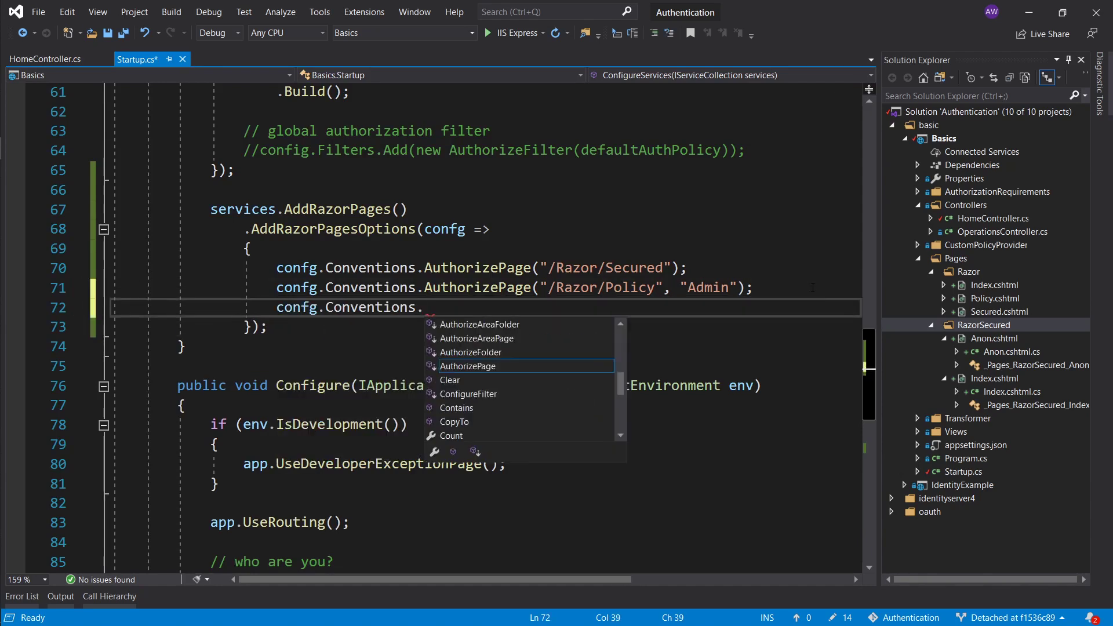
{"action": "type", "text": "AuthorizeFolder()"}
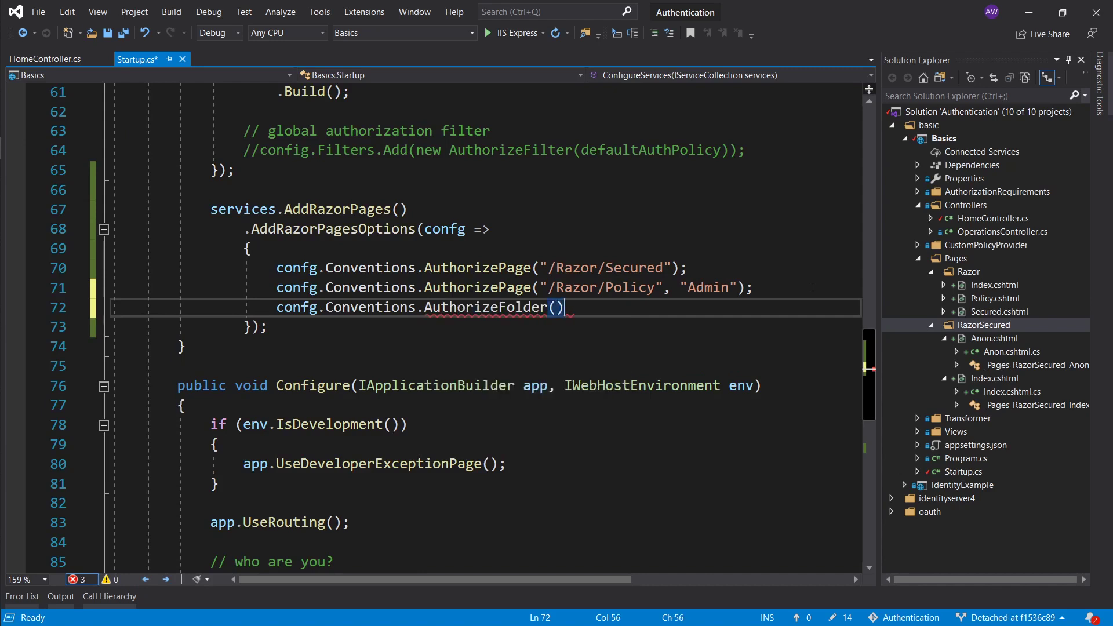
{"action": "type", "text": "\"/"}
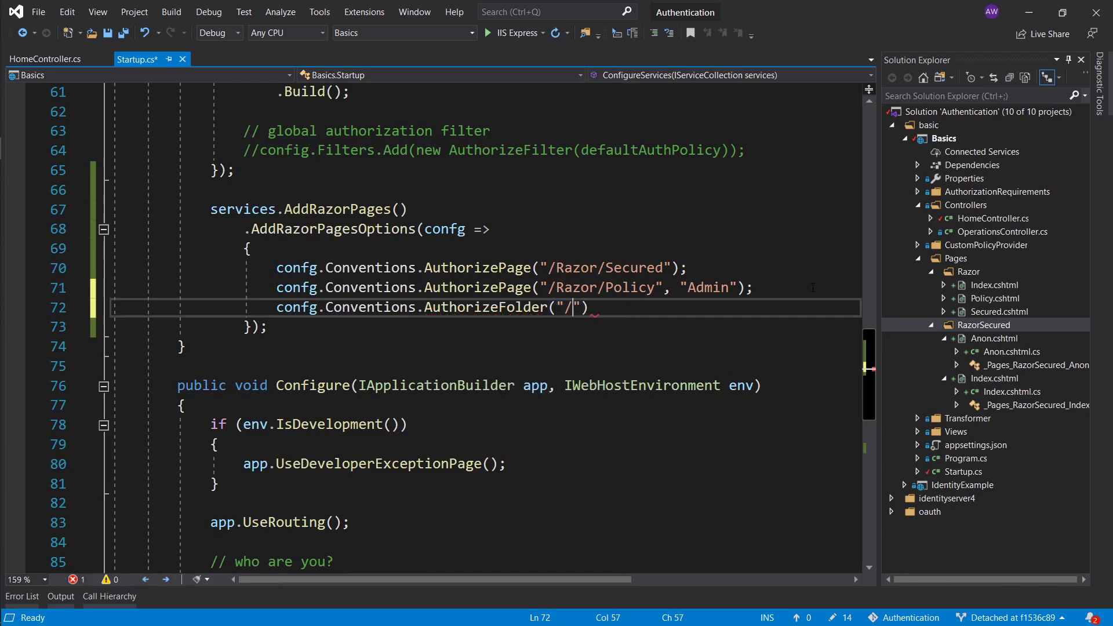
{"action": "type", "text": "RazorSecur"}
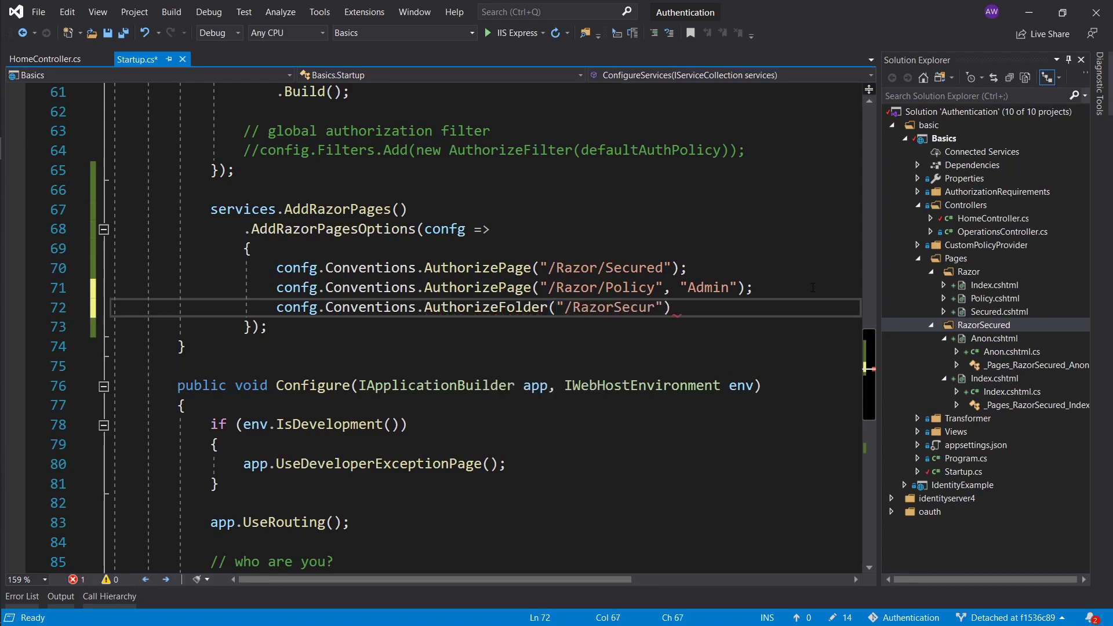
{"action": "type", "text": "ed"}
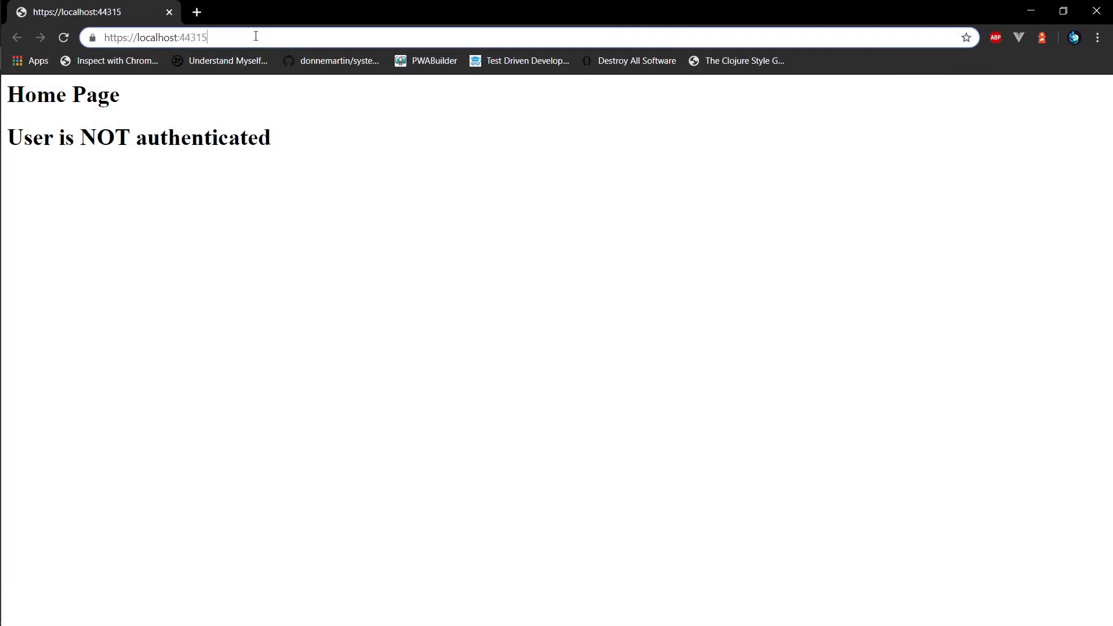
Visit /RazorSecured/Anon, sign in via Home/Secret, and highlight the authenticated DoB claim lines
{"action": "type", "text": "RazorSecured/Anon"}
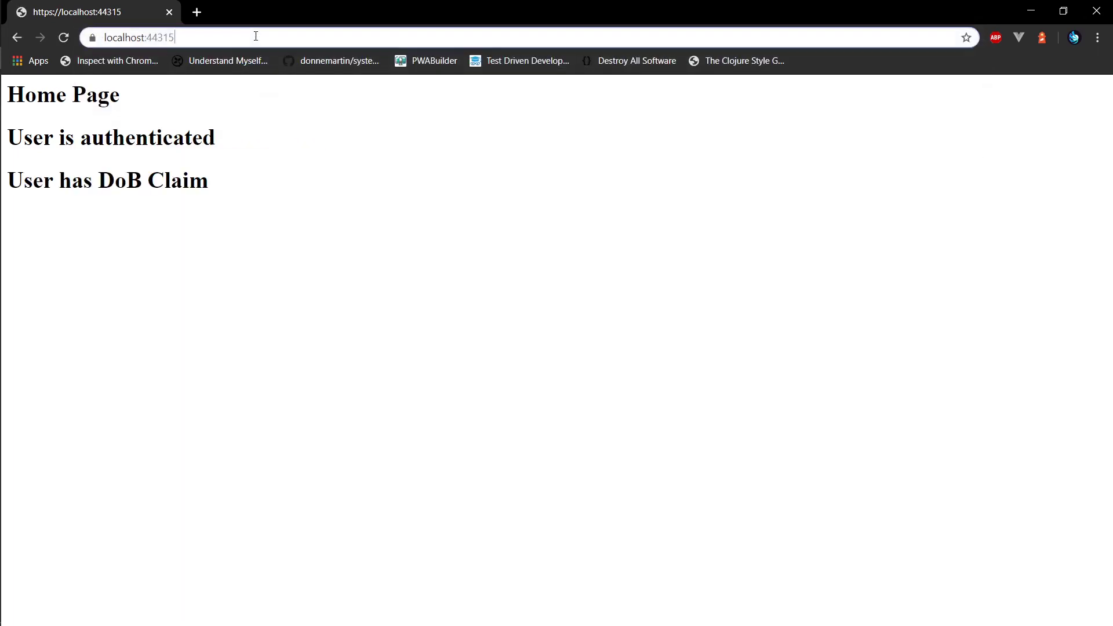
{"action": "type", "text": "Home/Secret"}
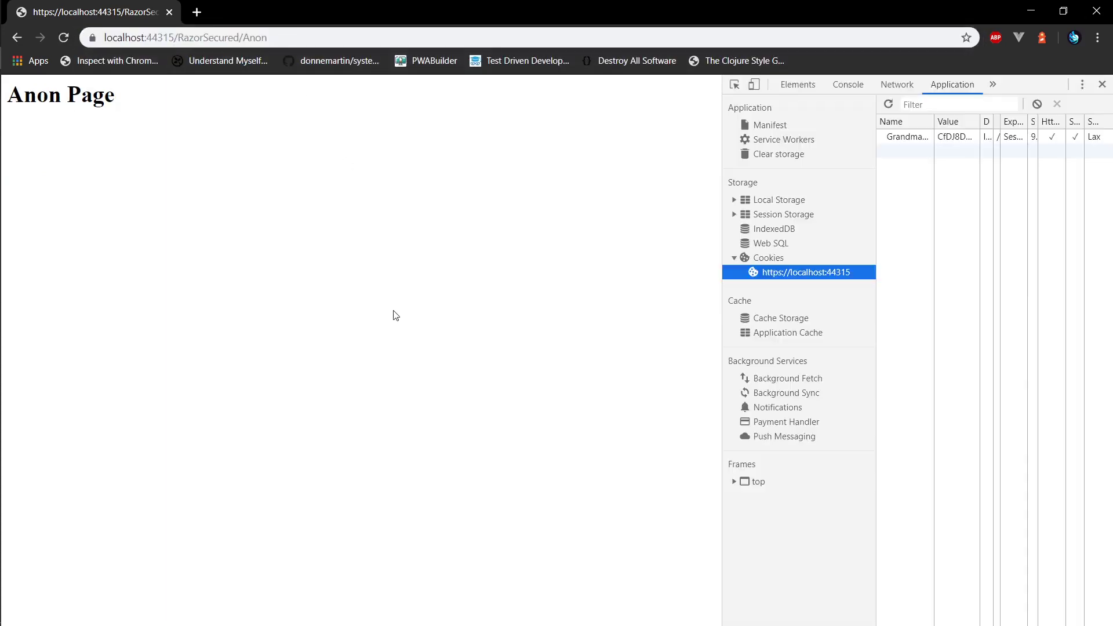
{"action": "mouse_move", "coordinate": [955, 139]}
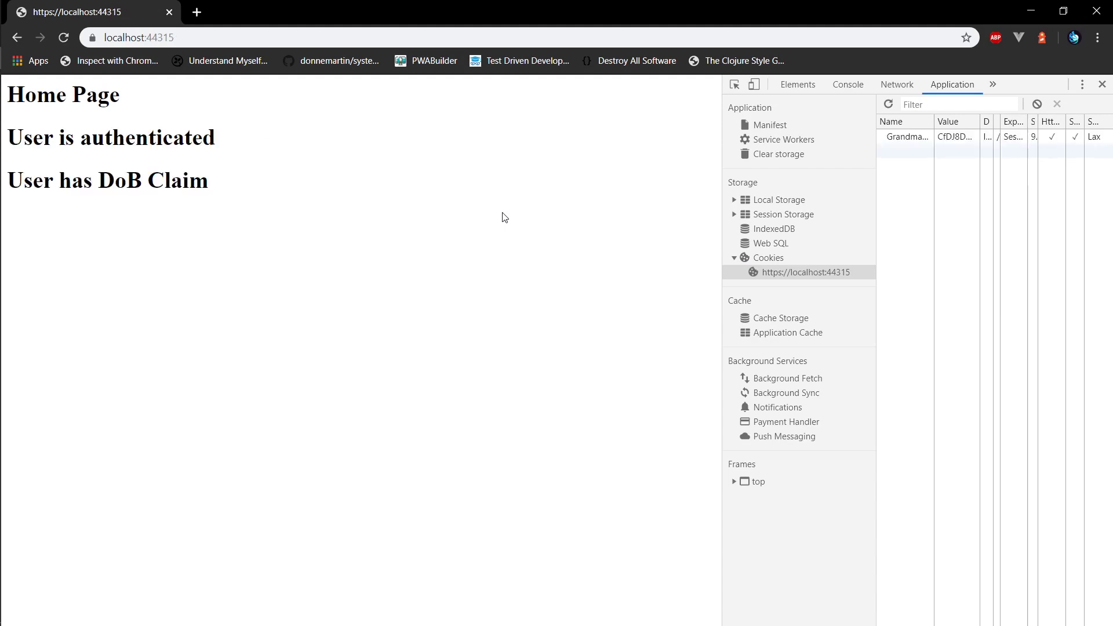
{"action": "left_click_drag", "start_coordinate": [30, 136], "coordinate": [238, 181]}
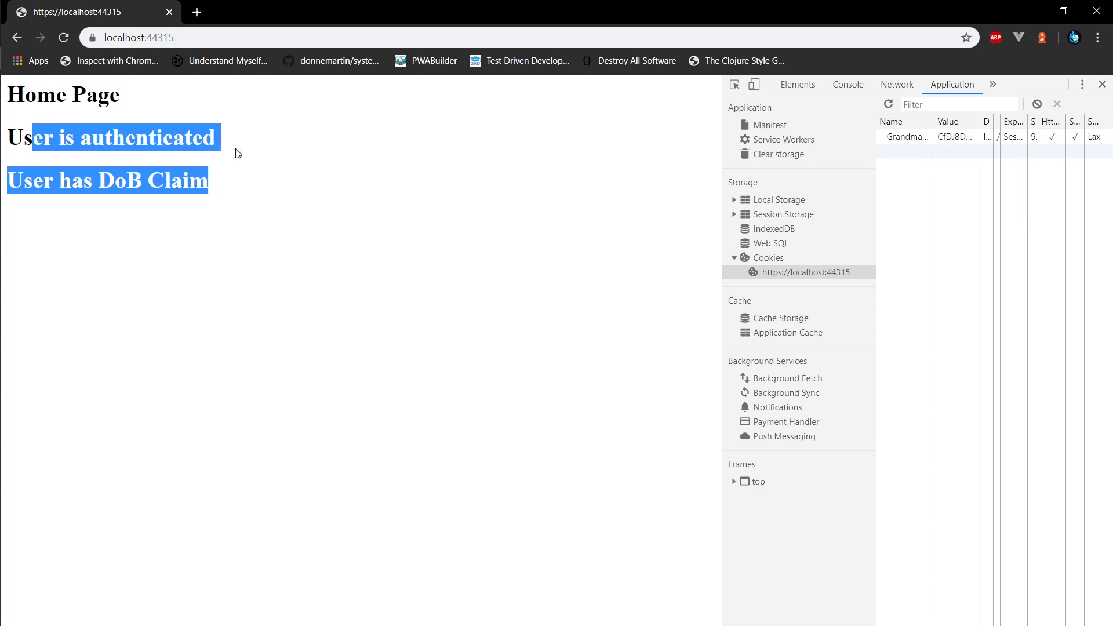
{"action": "mouse_move", "coordinate": [80, 12]}
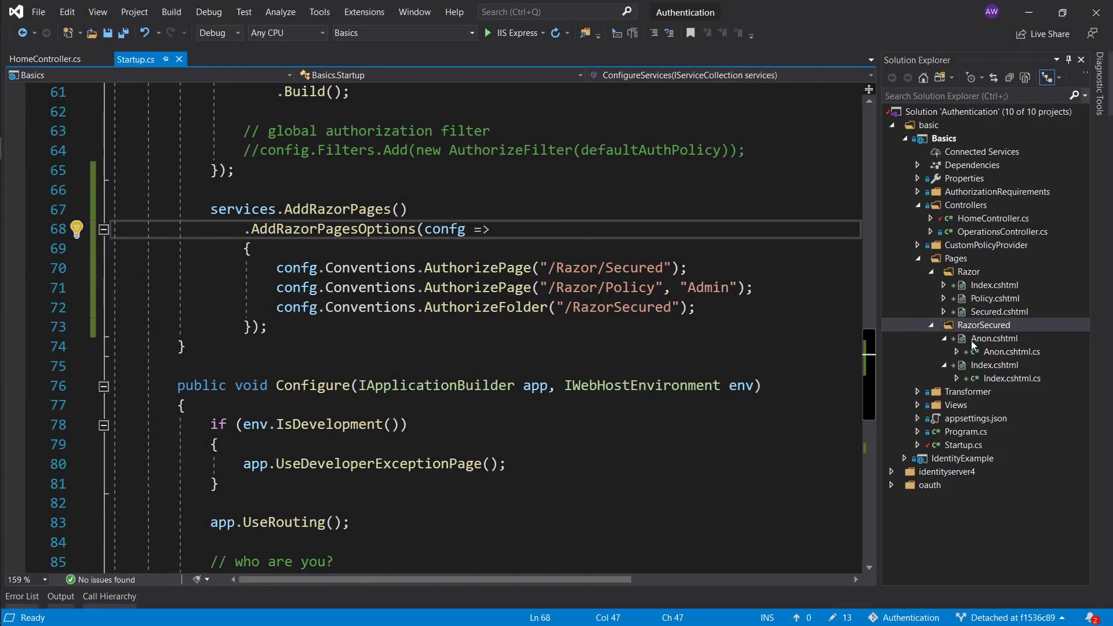
Add confg.Conventions.AllowAnonymousToPage("/RazorSecured/Anon") below the AuthorizeFolder rule
{"action": "left_click", "coordinate": [985, 325]}
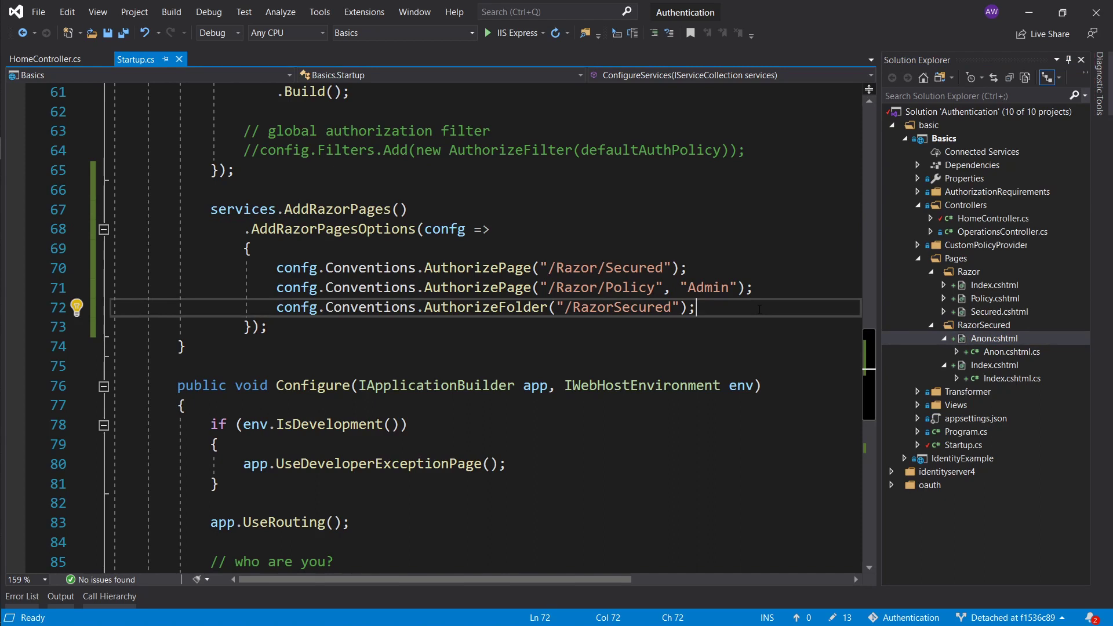
{"action": "key", "text": "enter"}
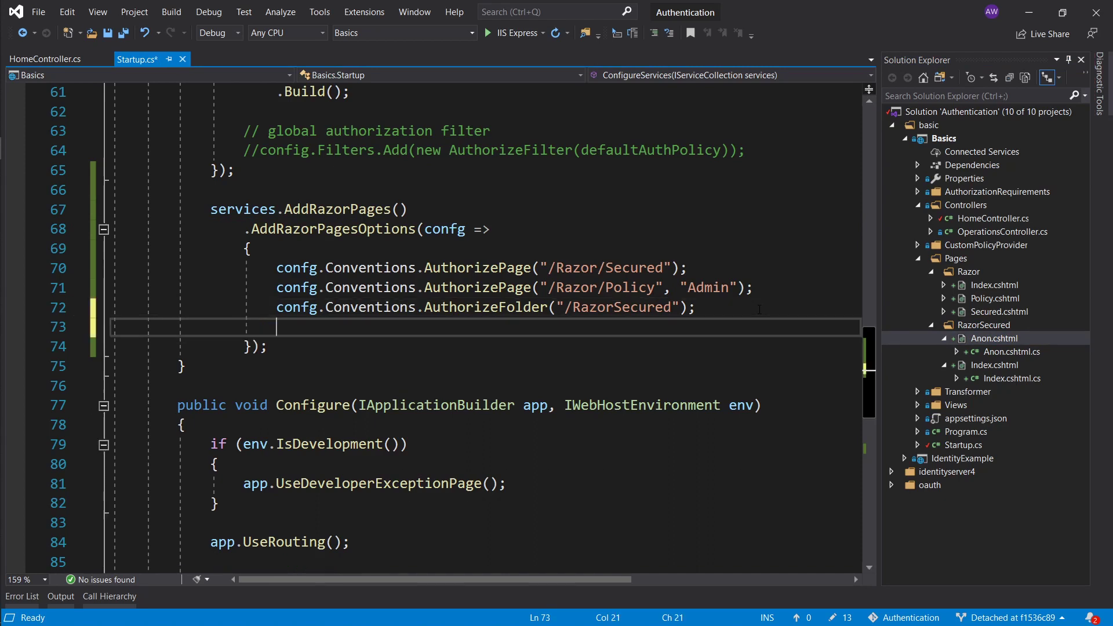
{"action": "type", "text": "confg.Conventions"}
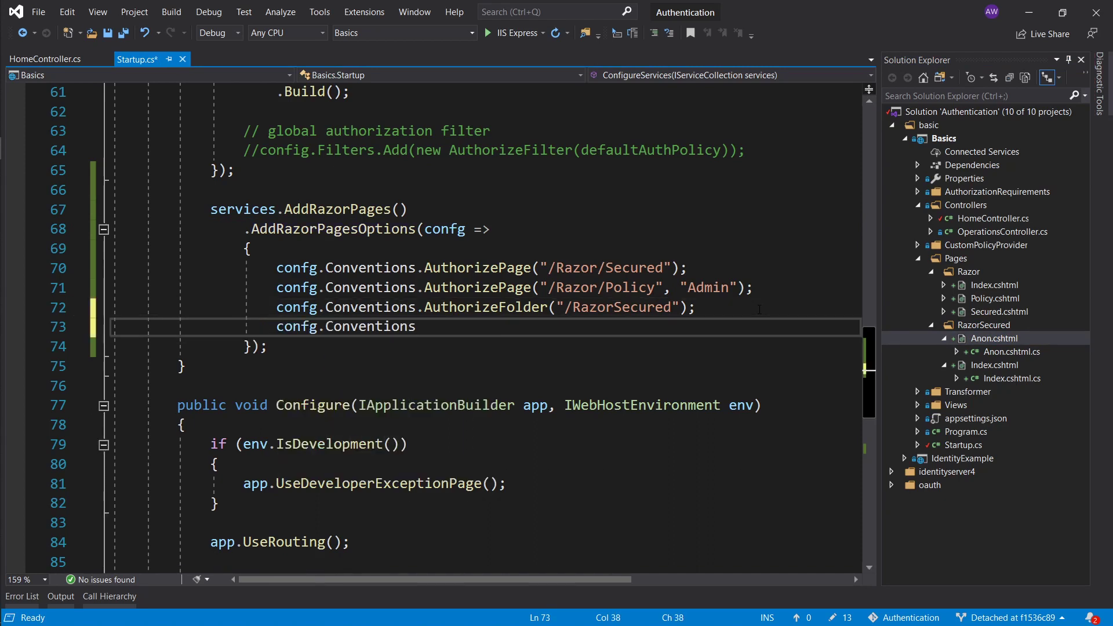
{"action": "type", "text": ".AllowAnonymousToPage(\""}
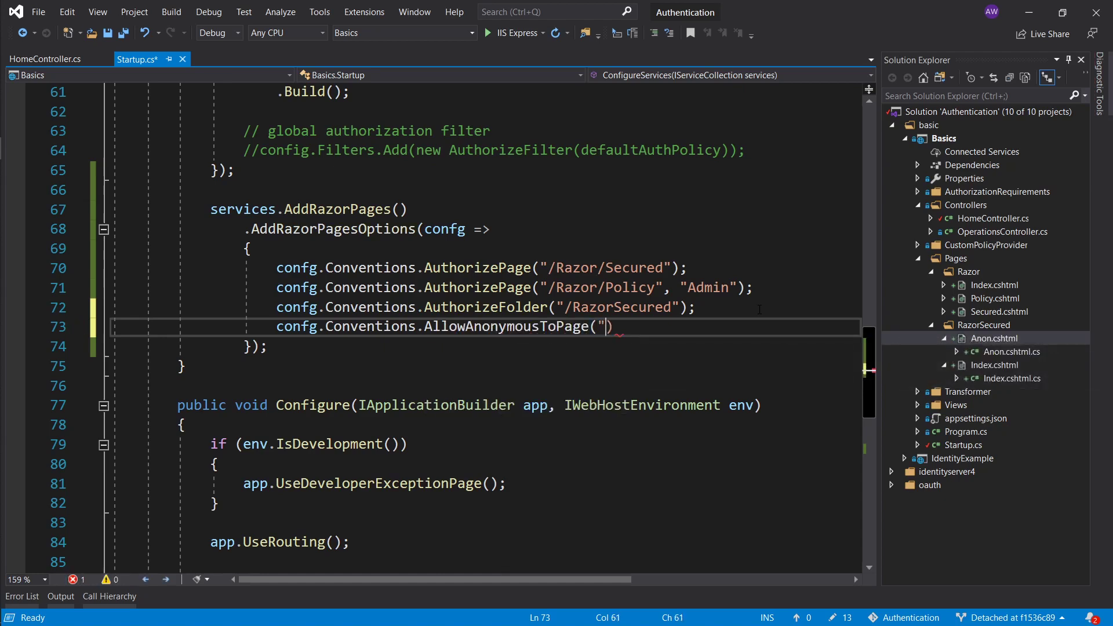
{"action": "type", "text": "/Raz"}
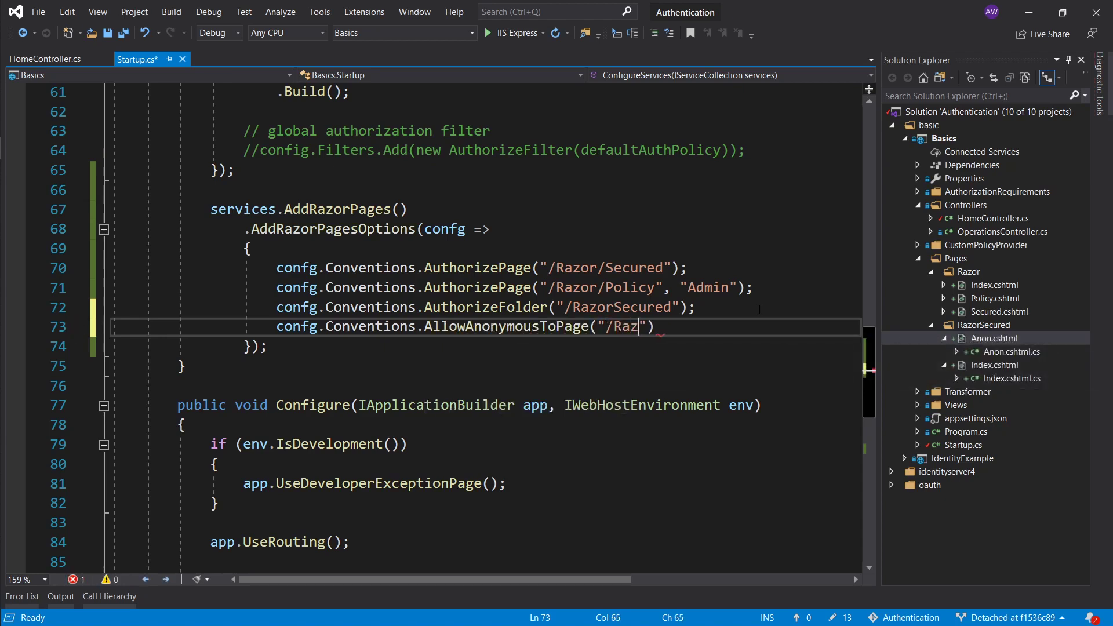
{"action": "type", "text": "orSecured/"}
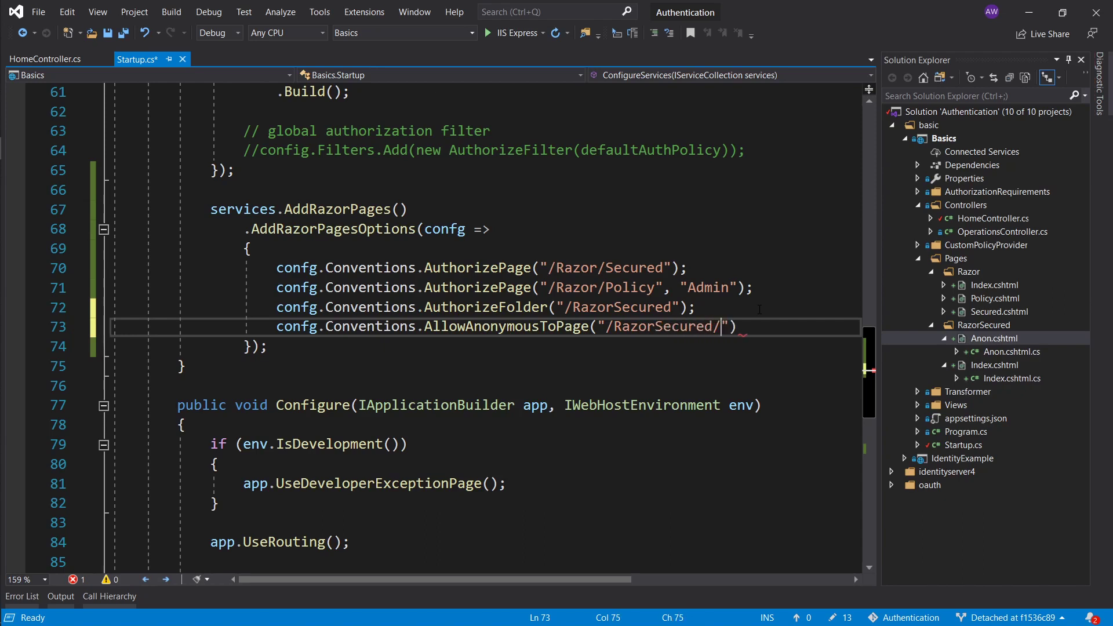
{"action": "type", "text": "Anon"}
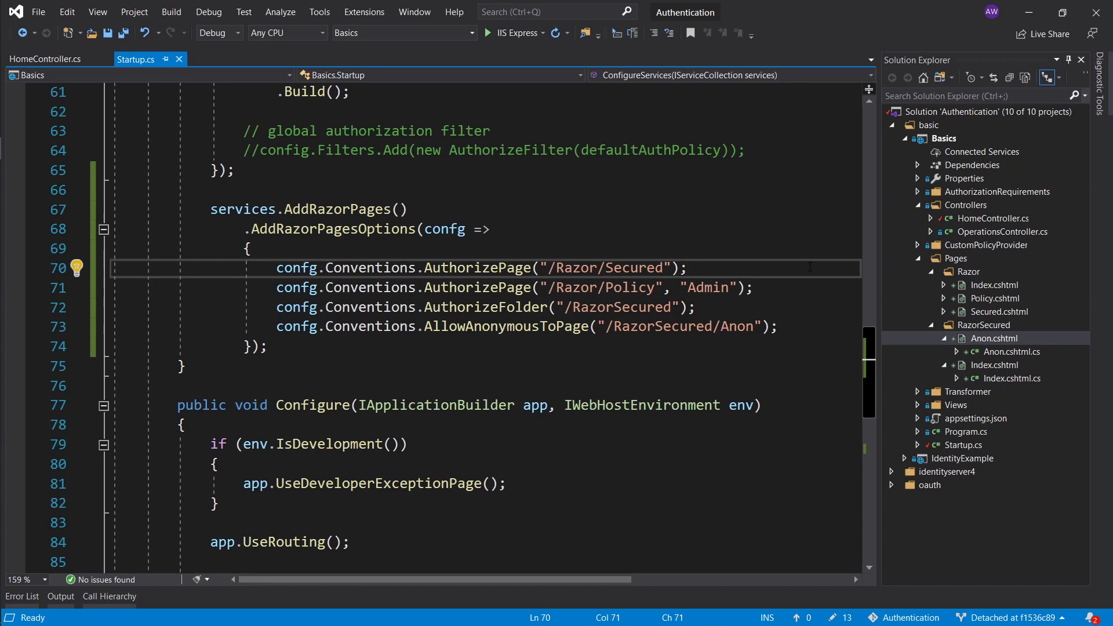
Save Startup.cs and point out the AuthorizePage("/Razor/Secured") rule
{"action": "left_click", "coordinate": [685, 268]}
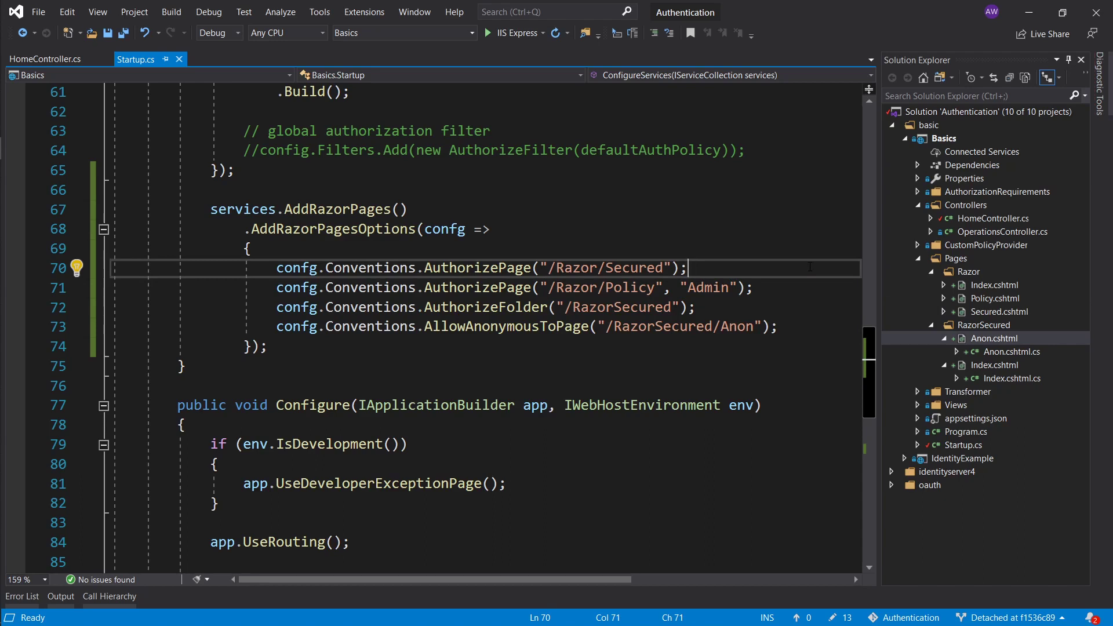